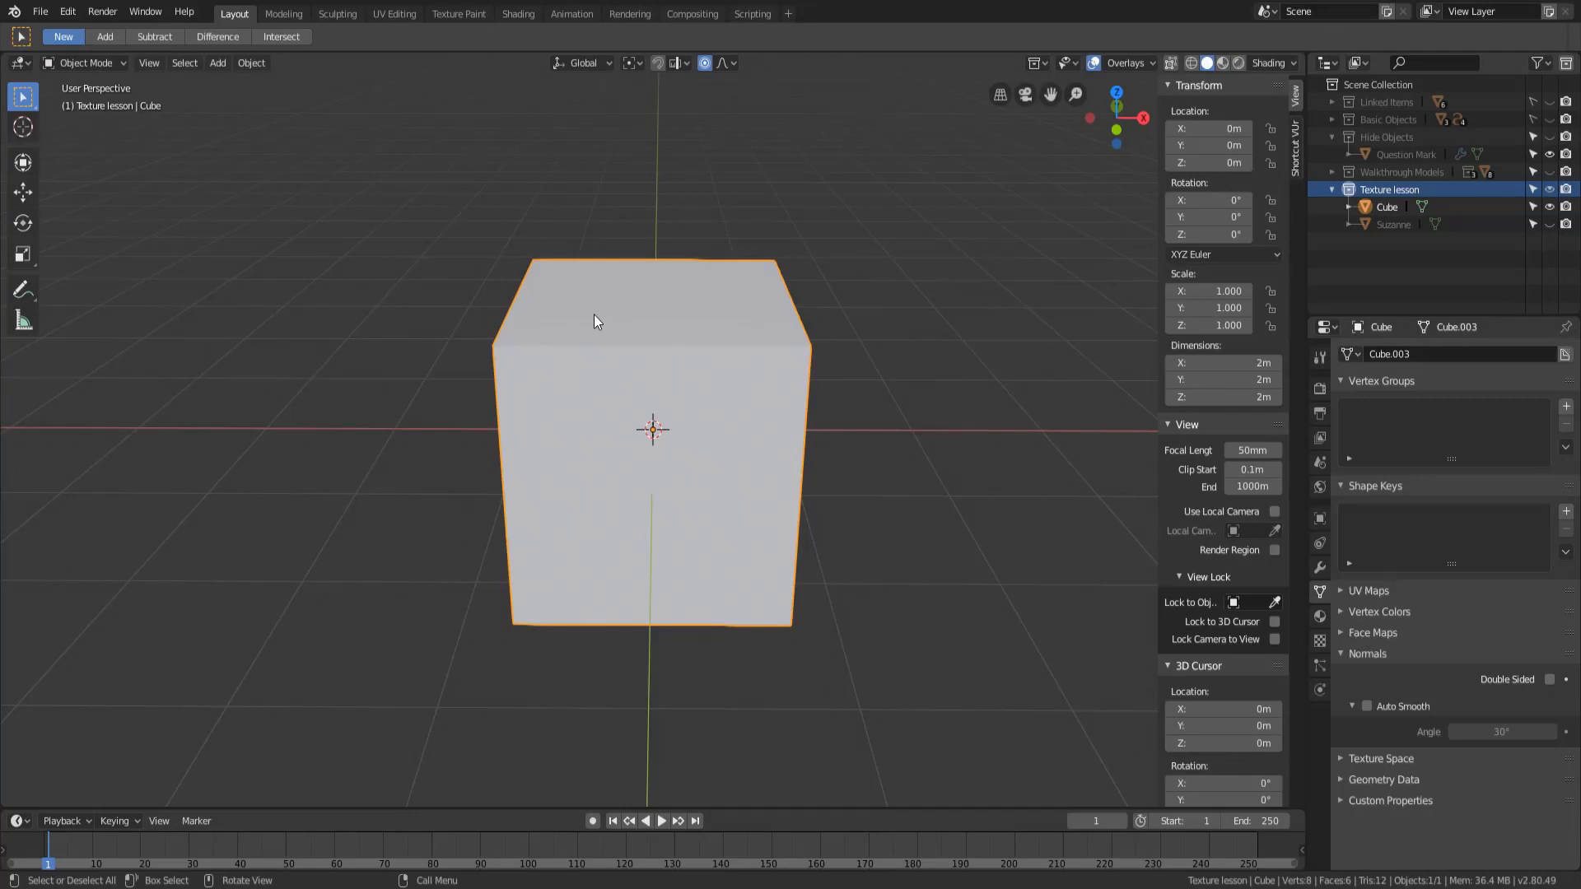
mouse_move(263, 11)
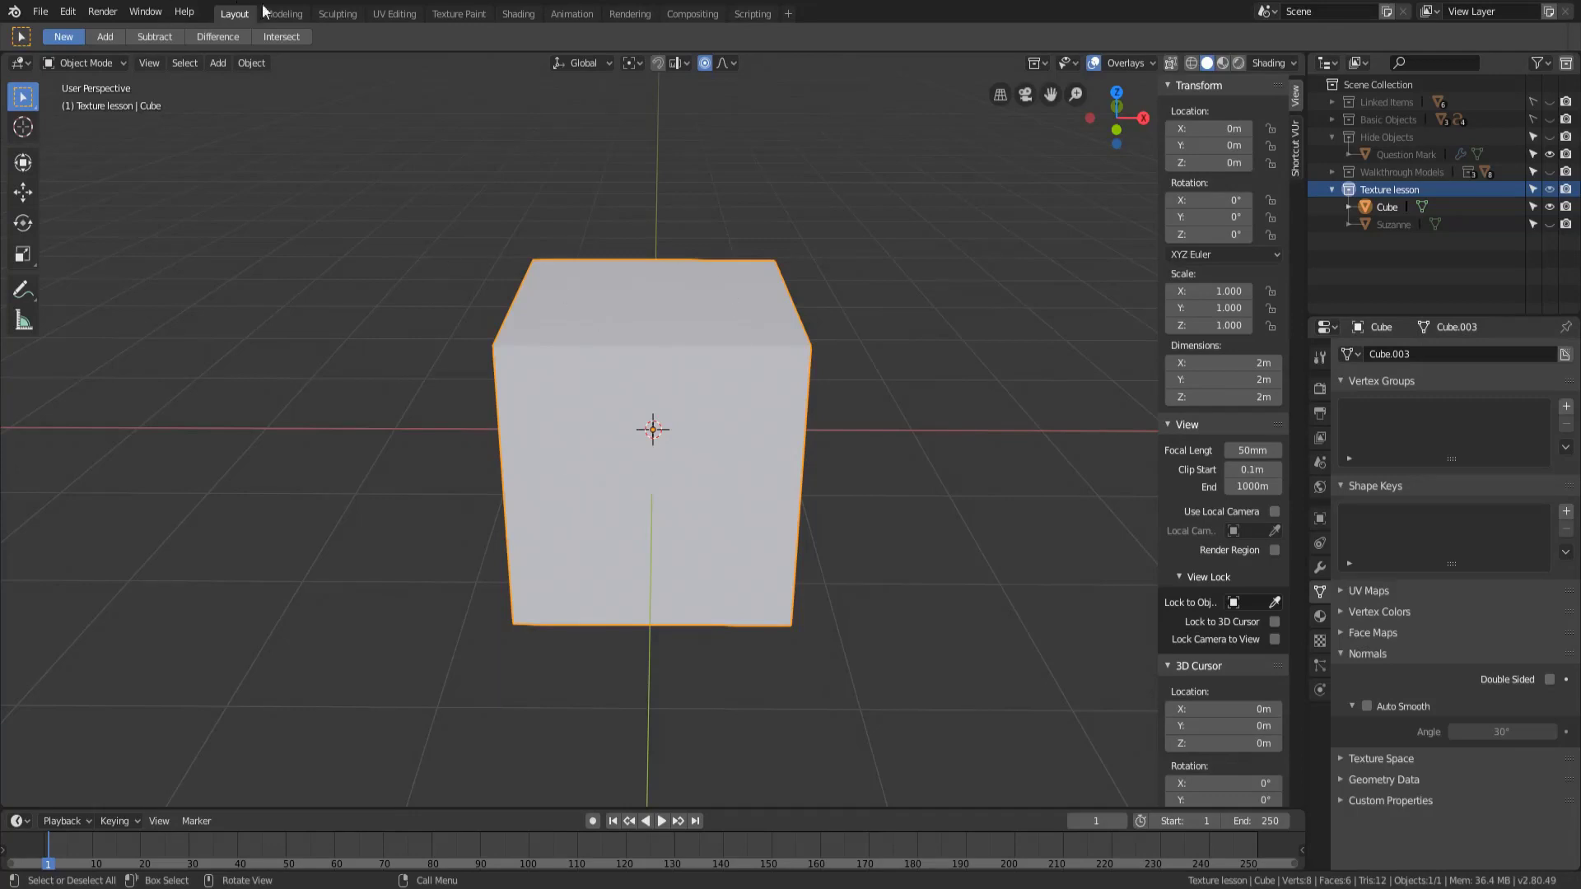
- Switch to the Modeling workspace with the Texture lesson cube in Edit Mode
click(283, 13)
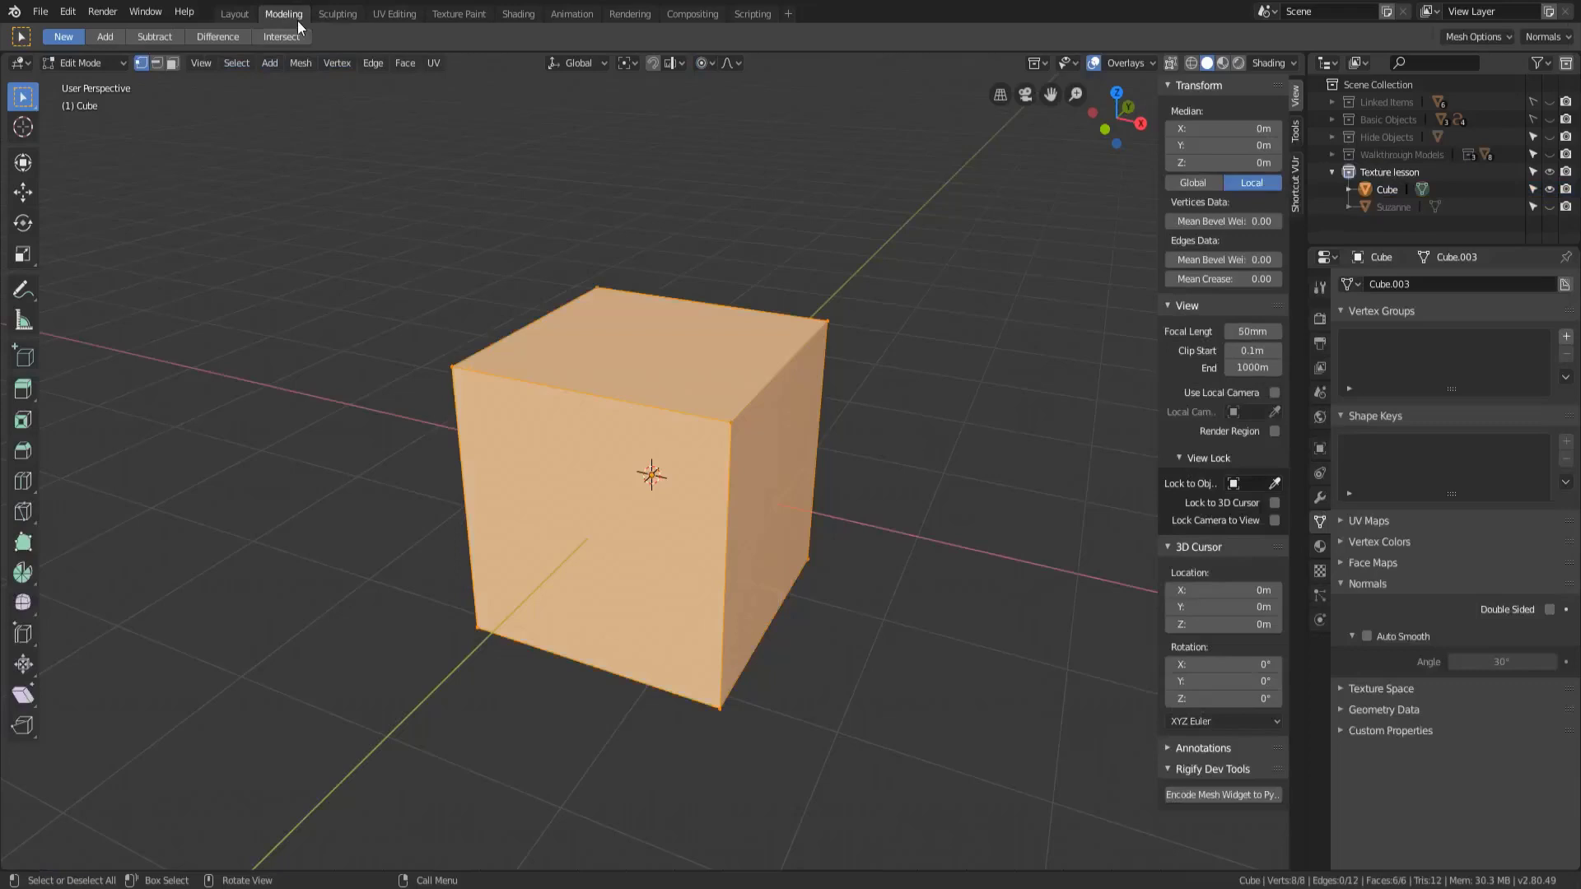
mouse_move(453, 433)
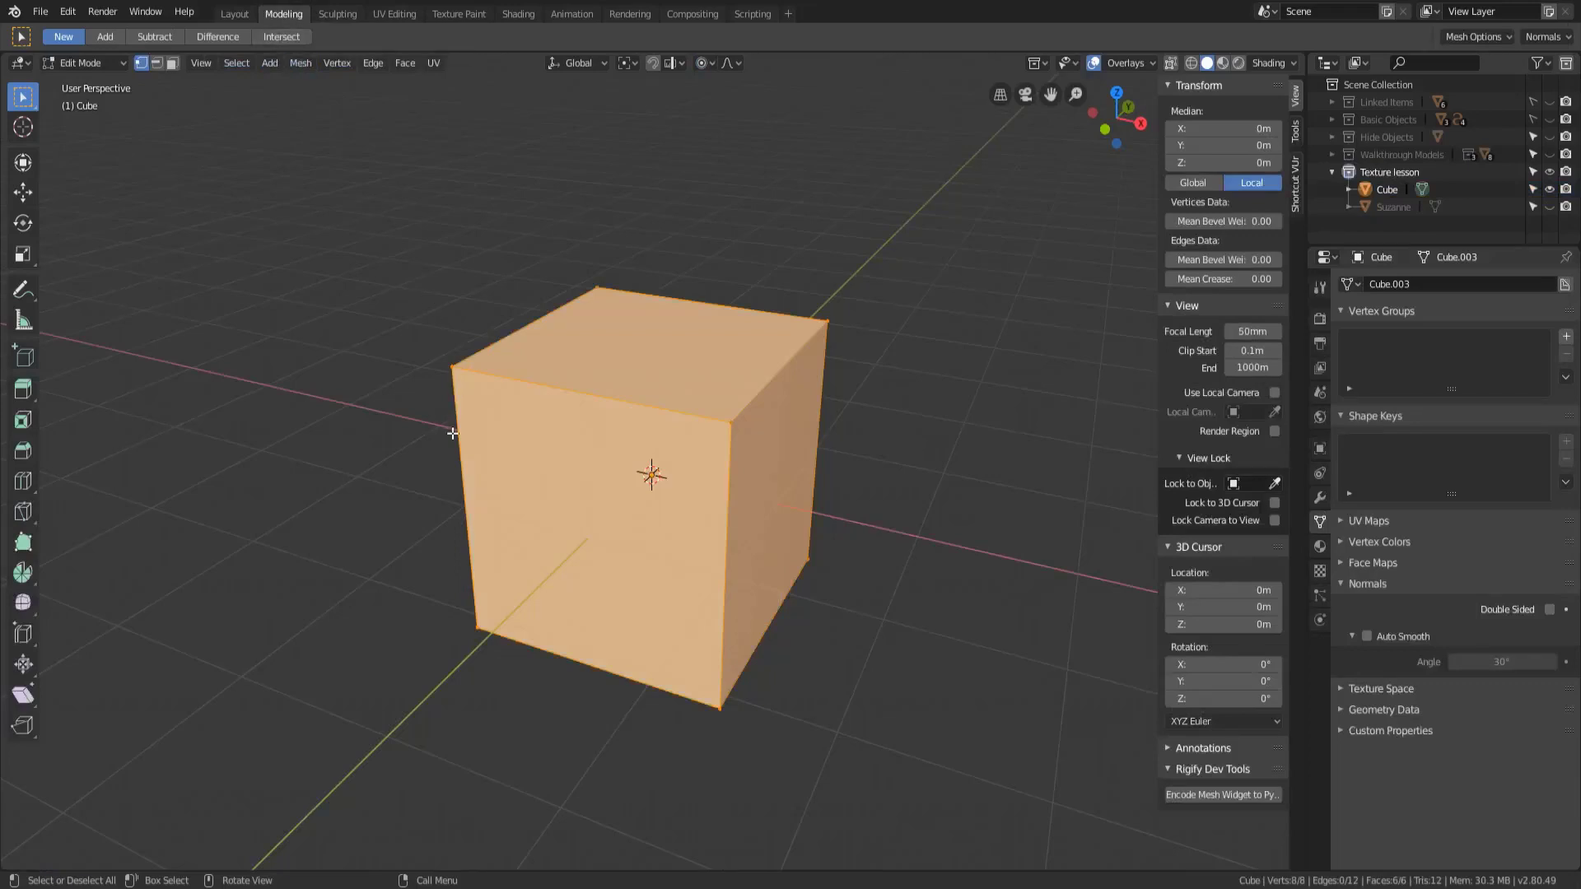
mouse_move(395, 387)
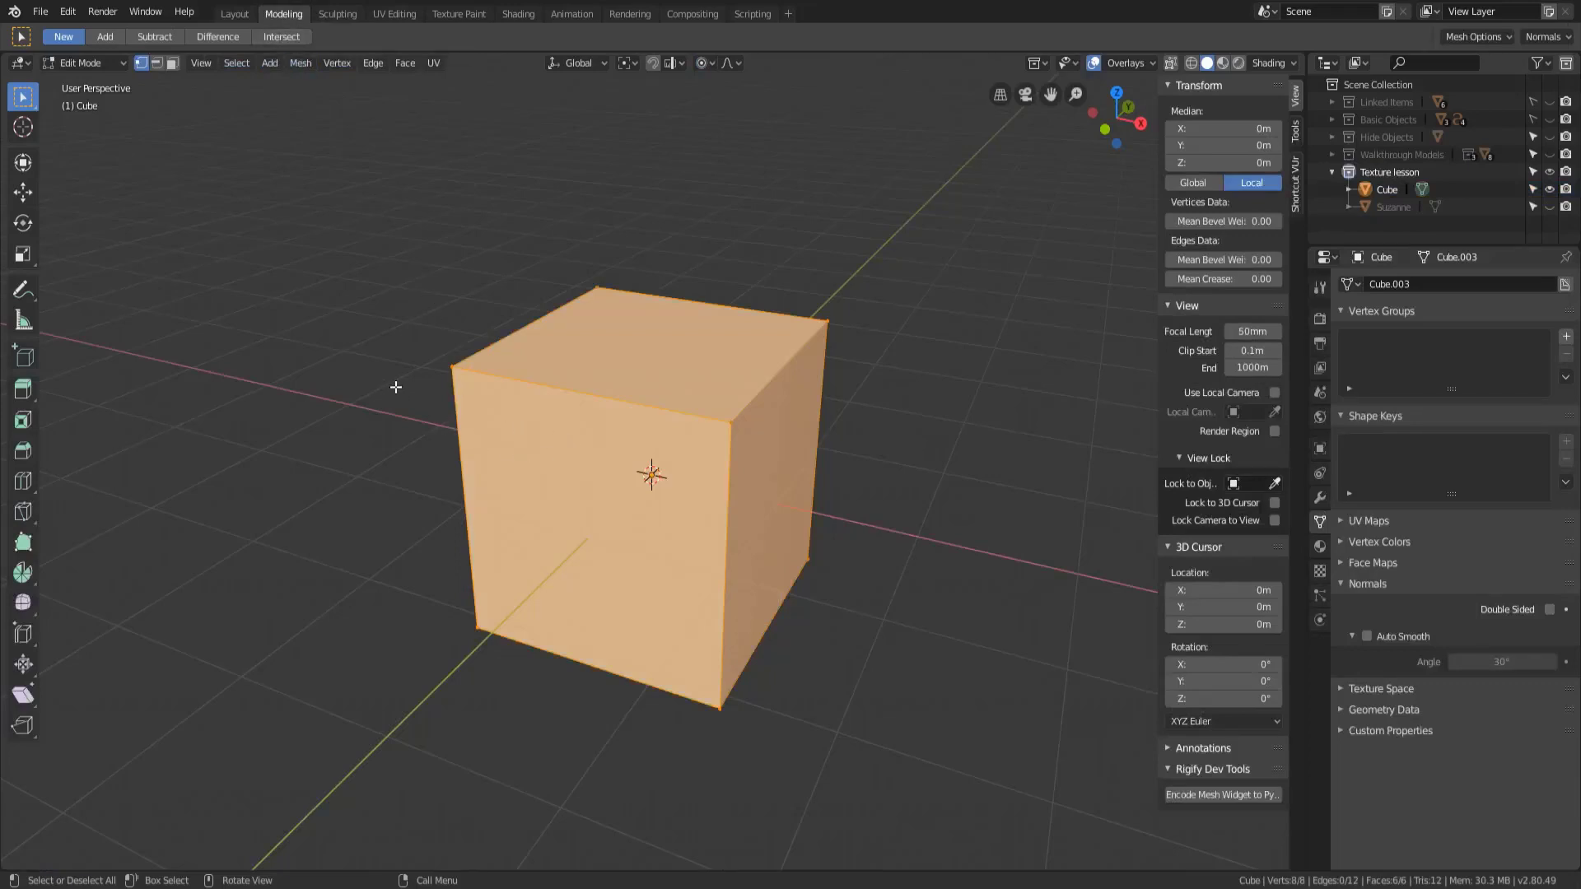
mouse_move(394, 13)
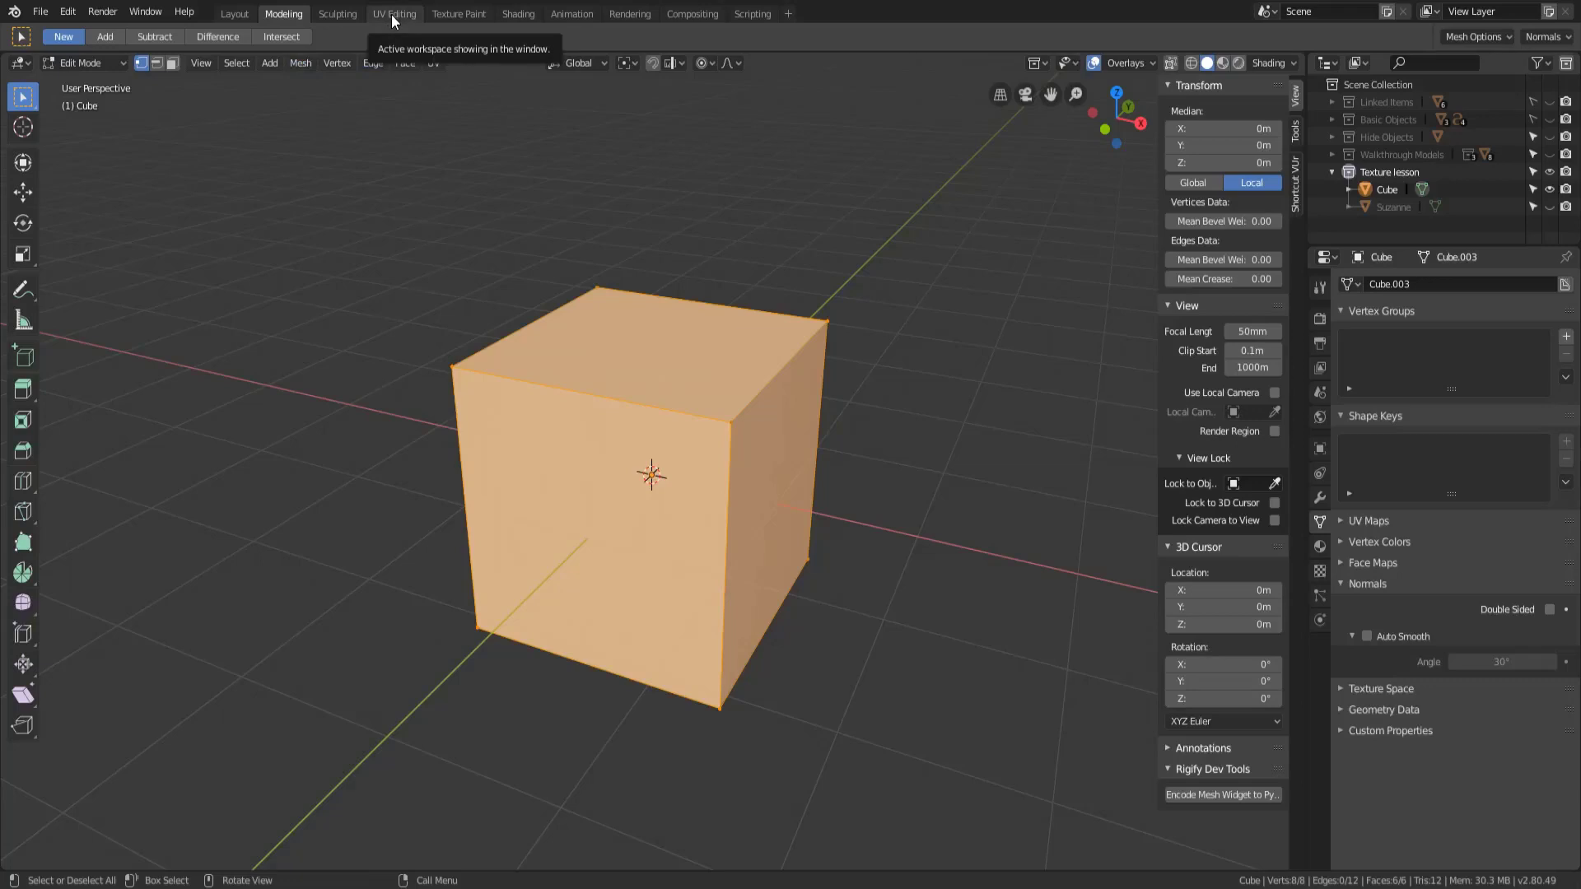
- Switch to the UV Editing workspace and zoom in on the cube's cross-shaped unwrap
click(394, 13)
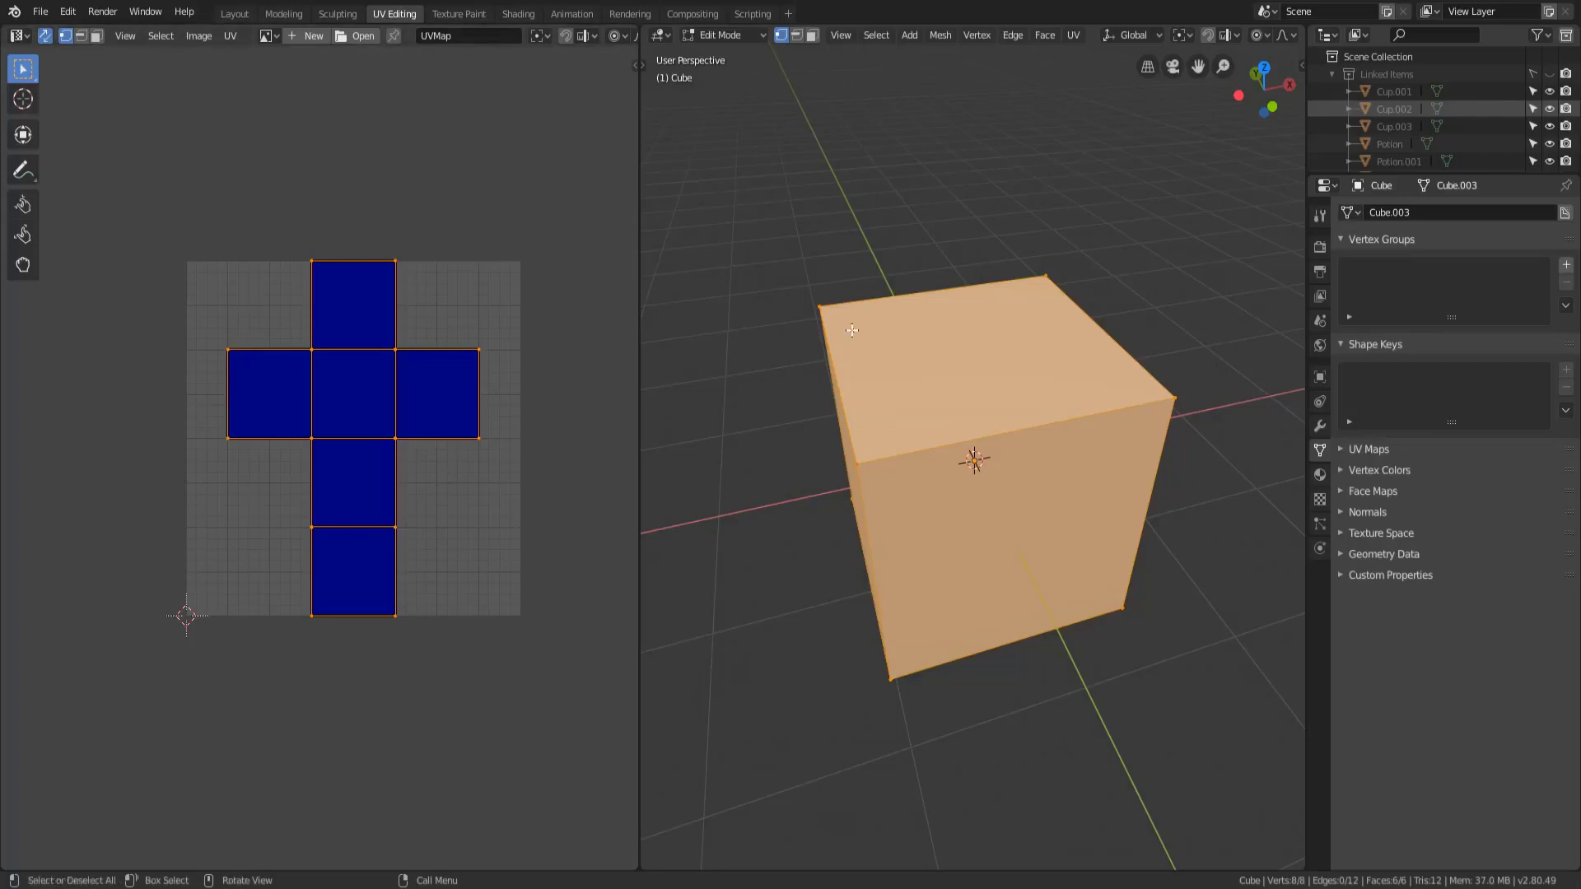
mouse_move(642, 274)
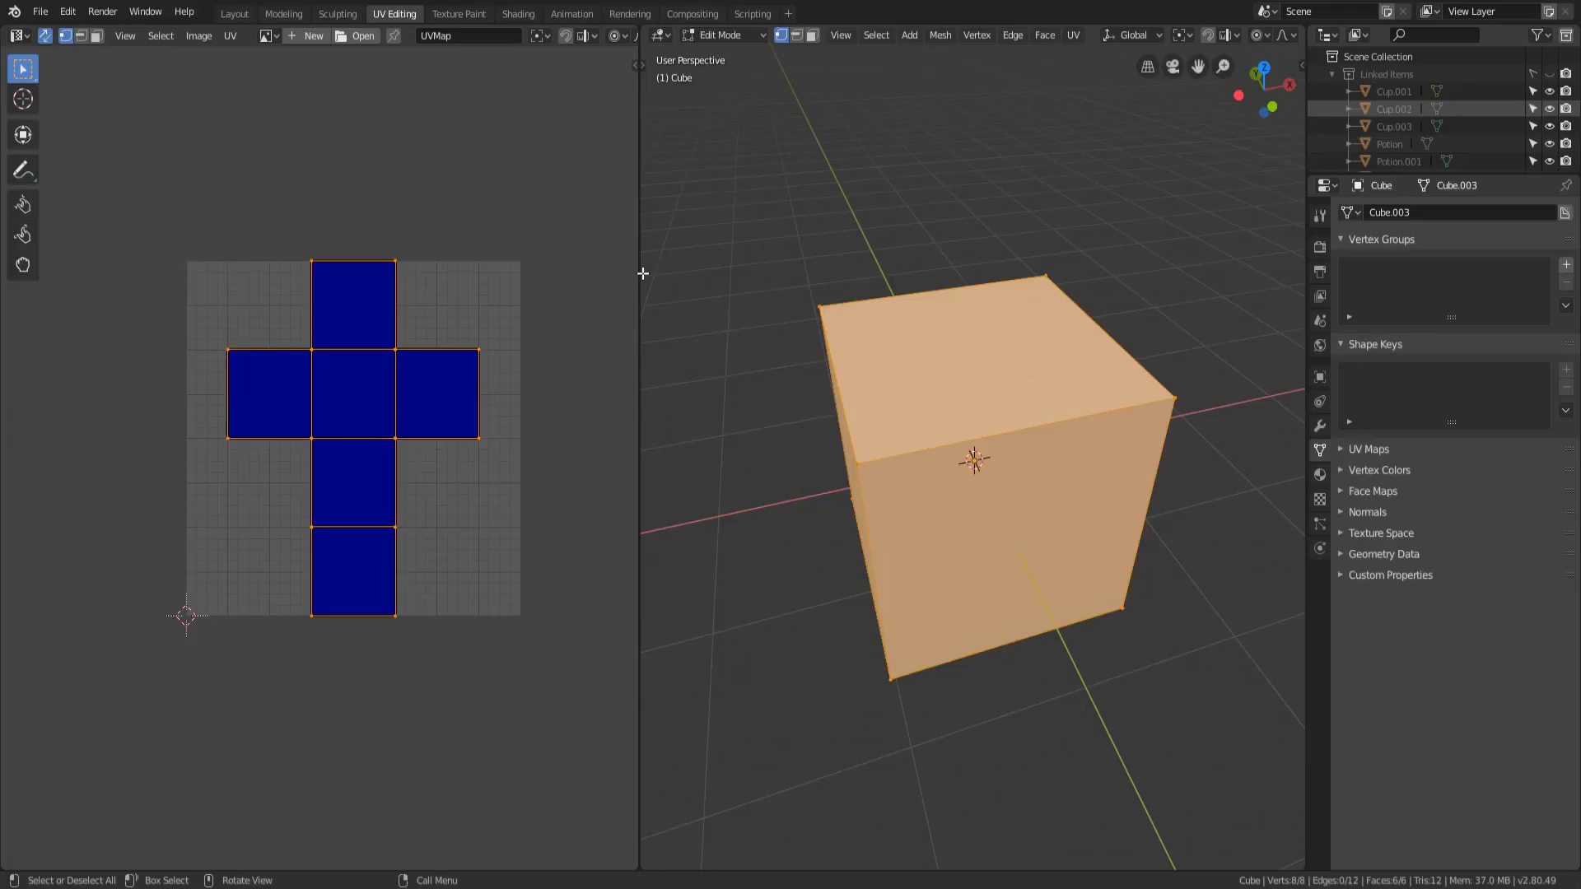
mouse_move(766, 285)
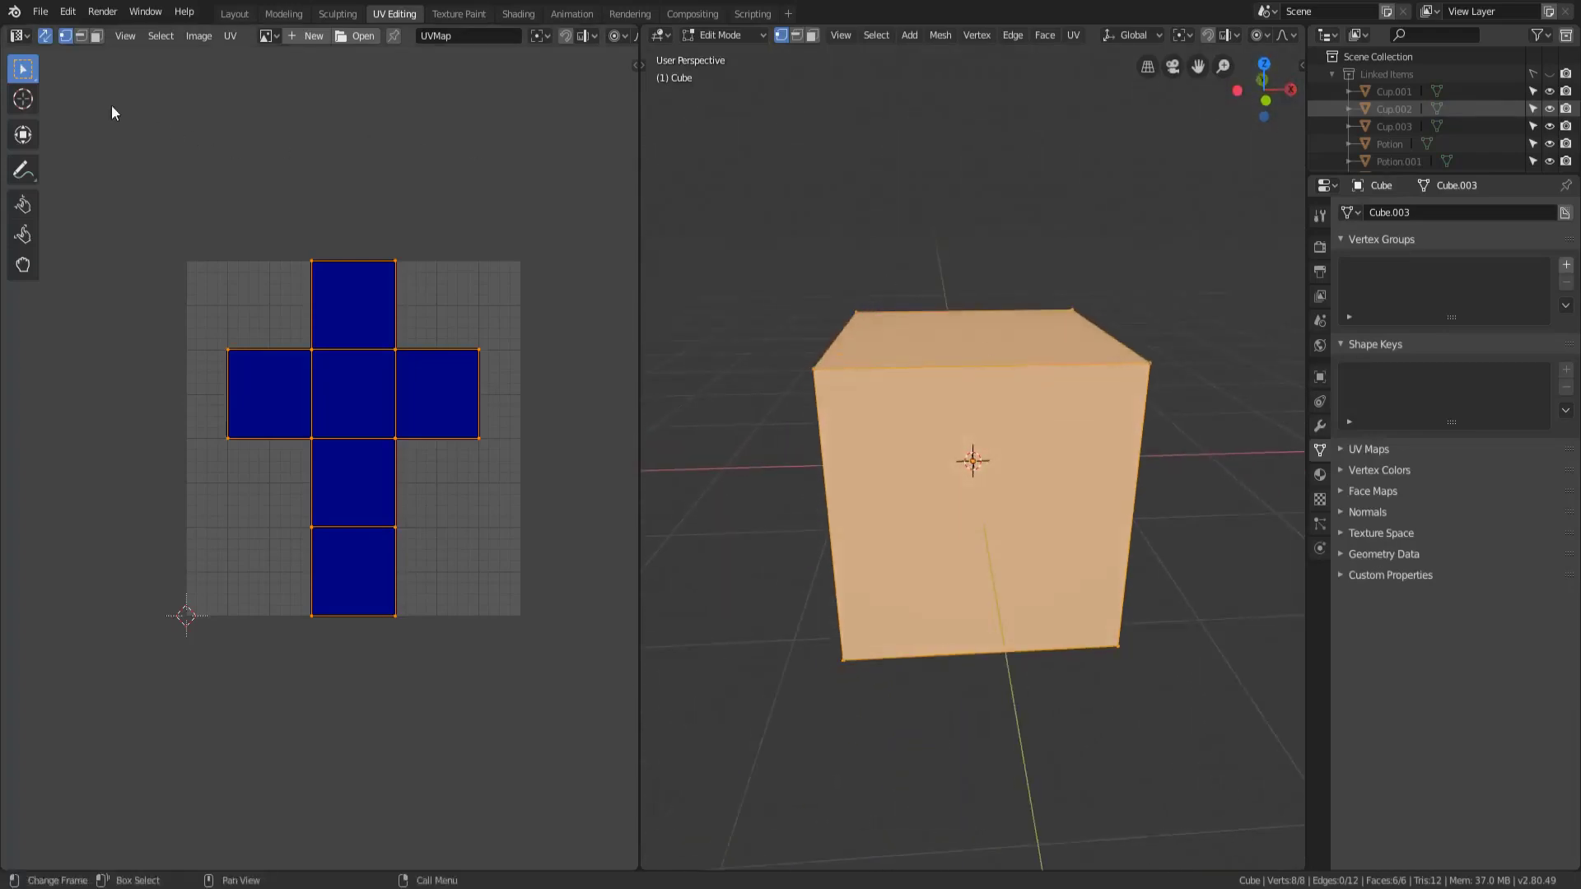
mouse_move(176, 147)
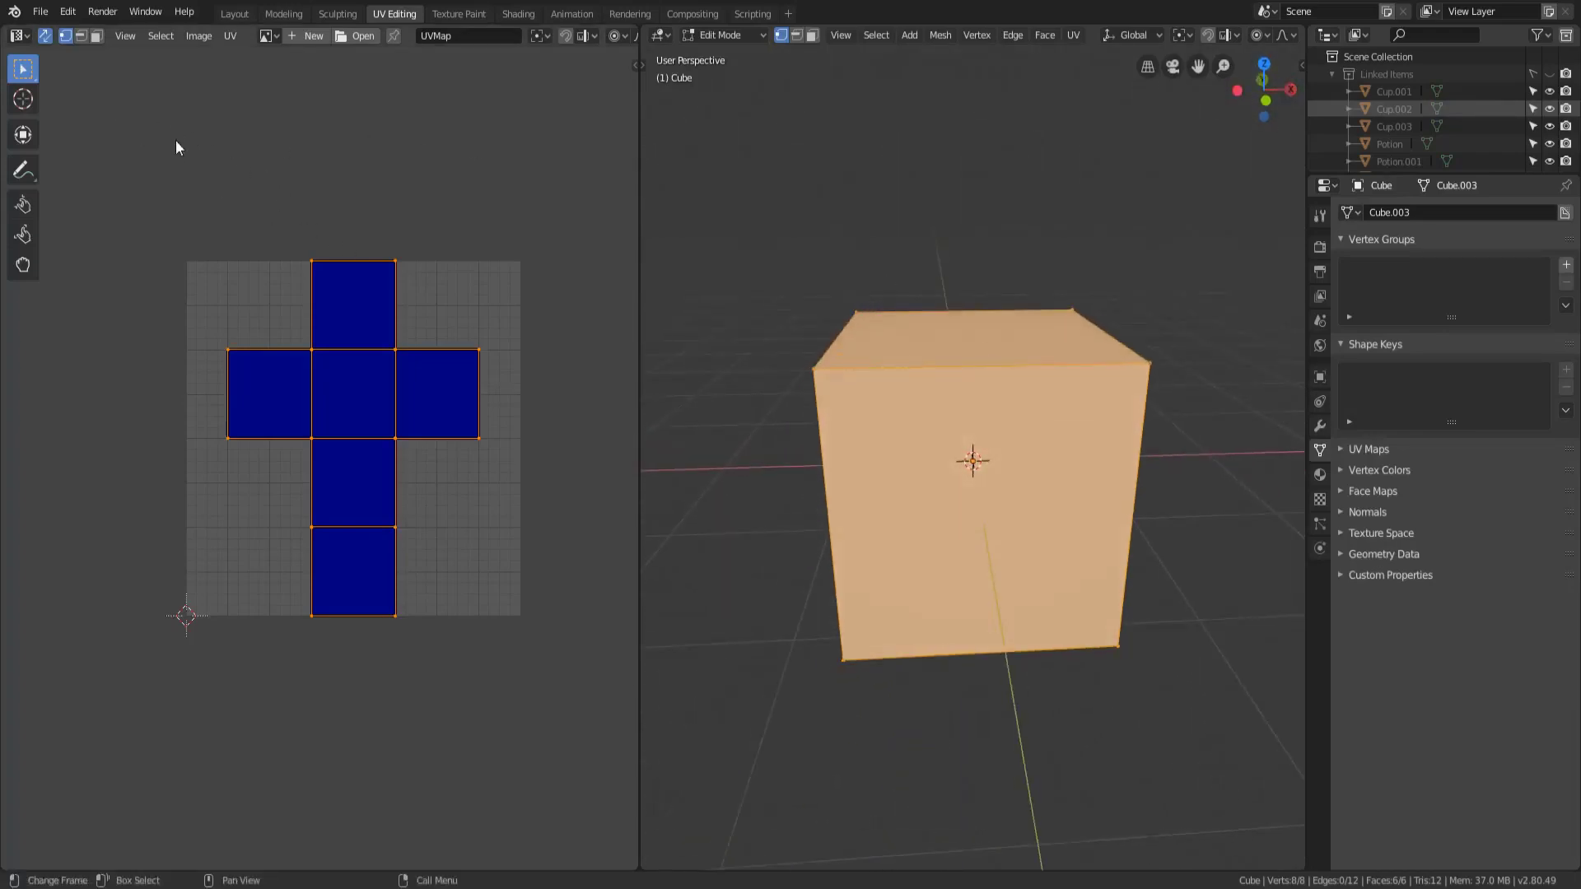
mouse_move(285, 540)
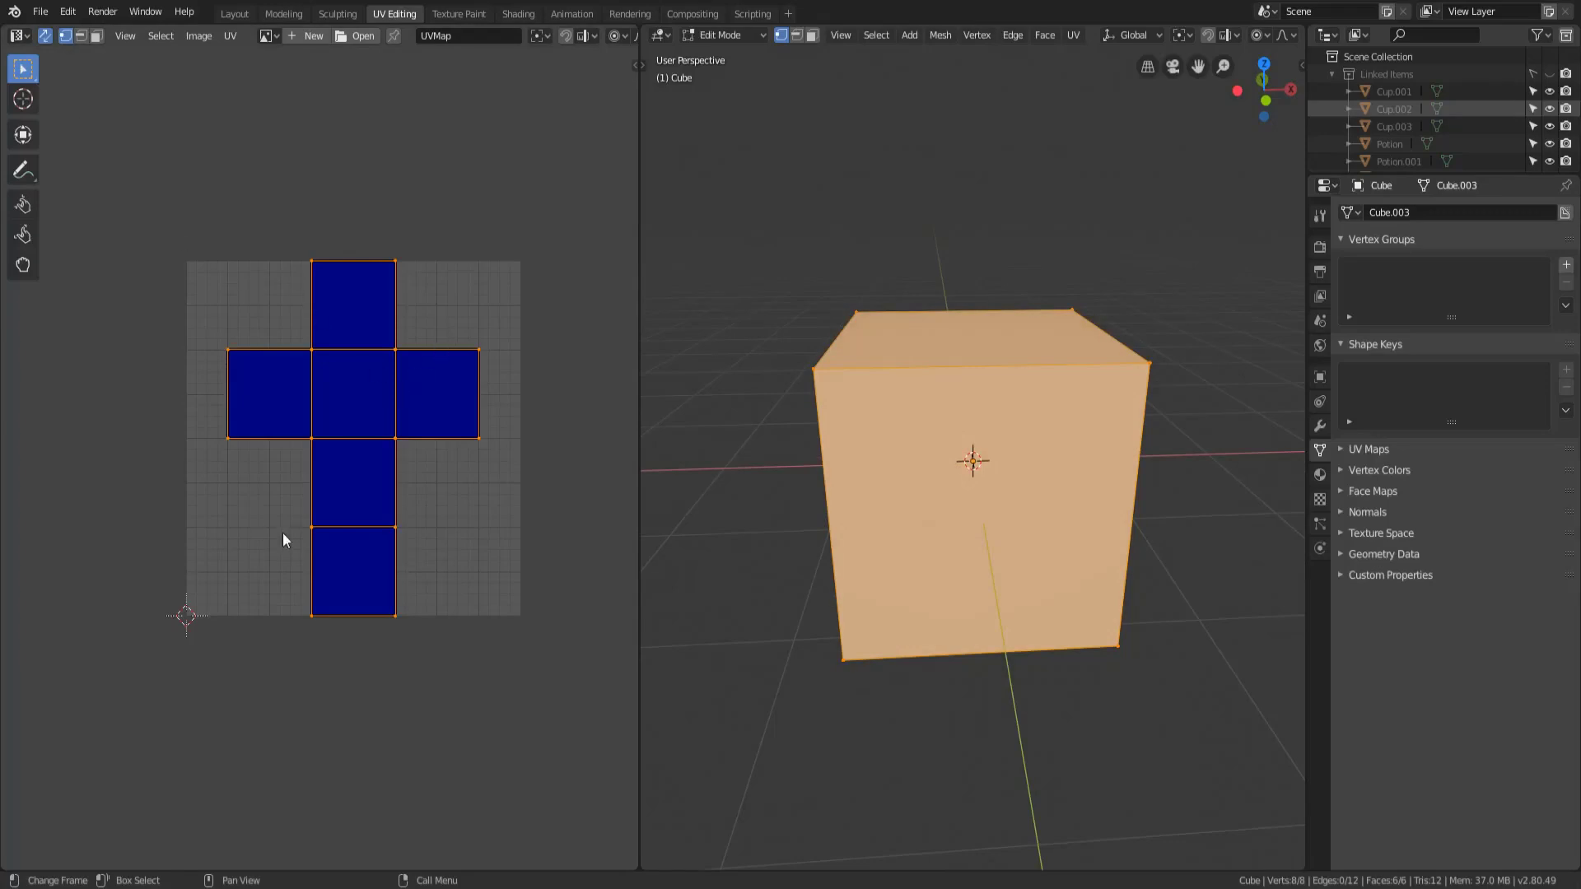
scroll(up, 3)
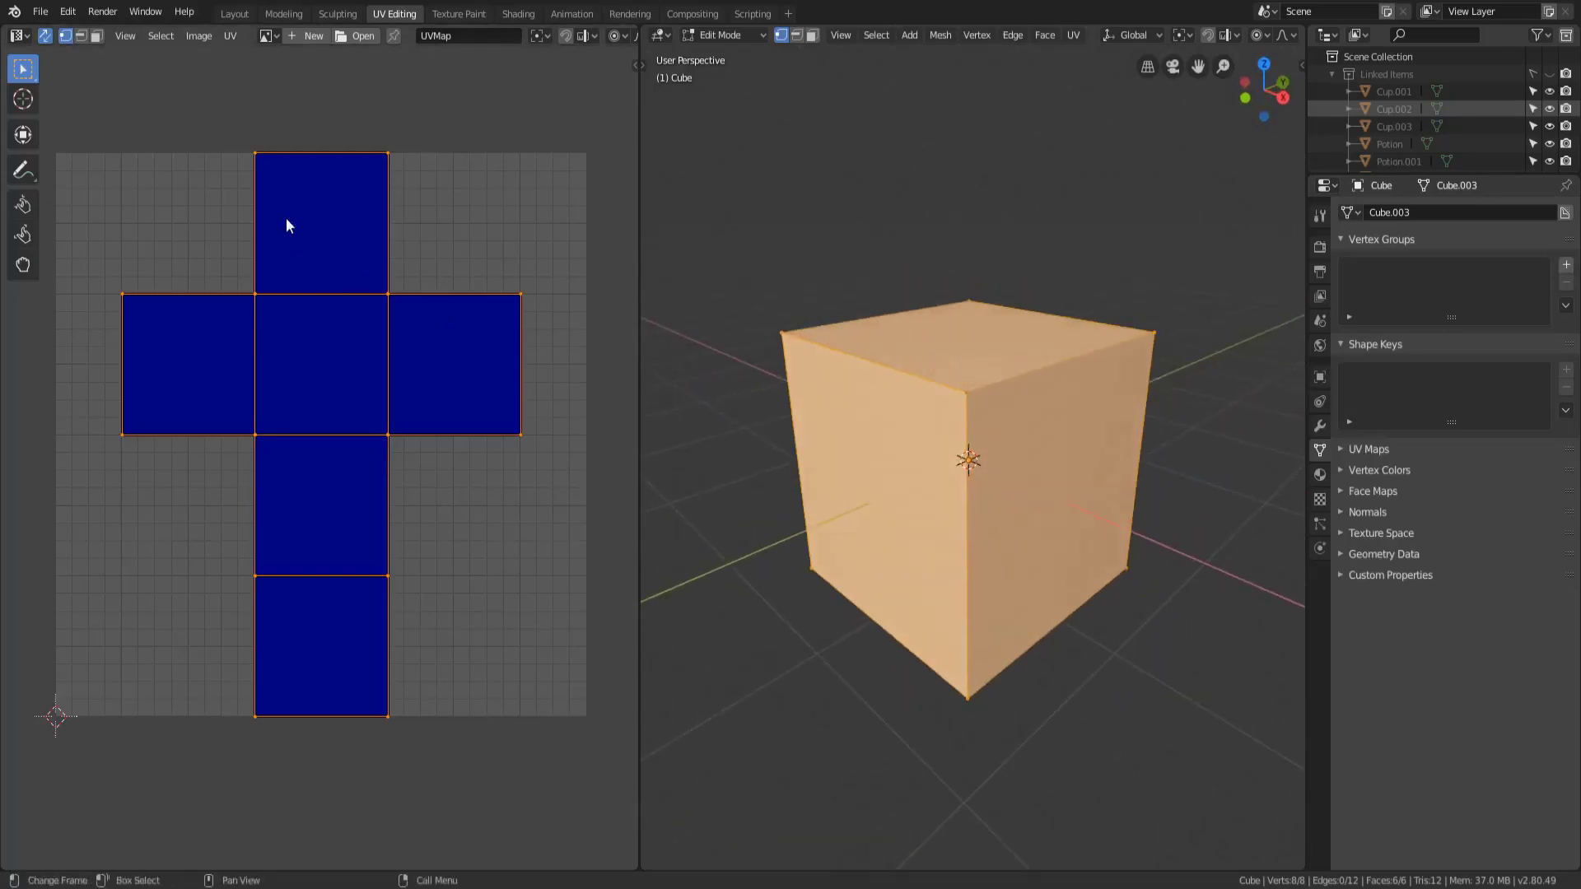
mouse_move(448, 712)
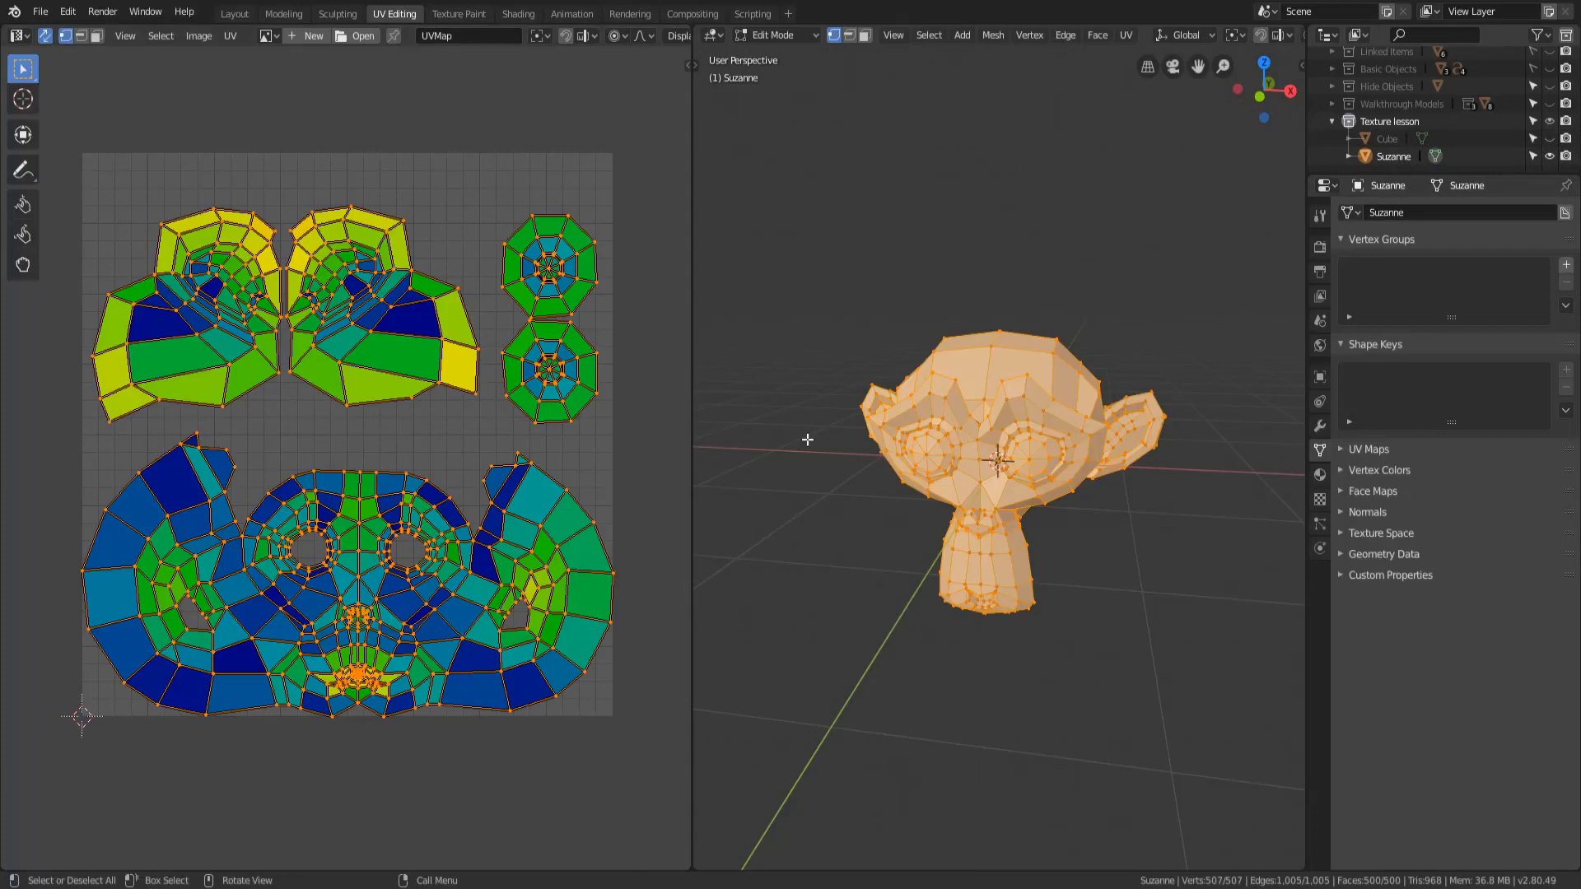
mouse_move(794, 444)
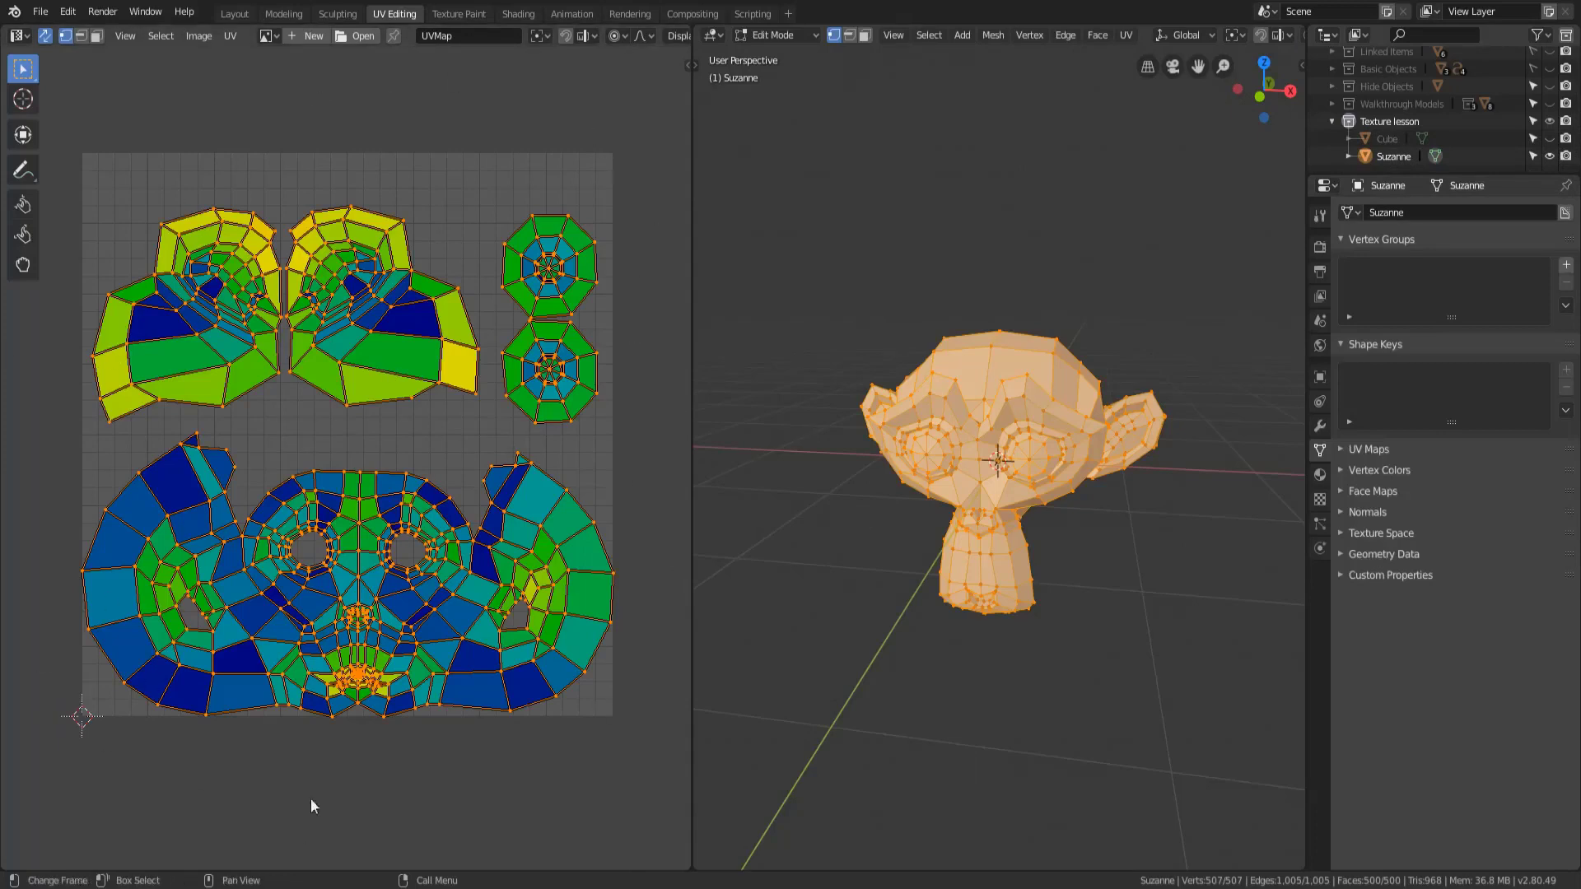
mouse_move(641, 466)
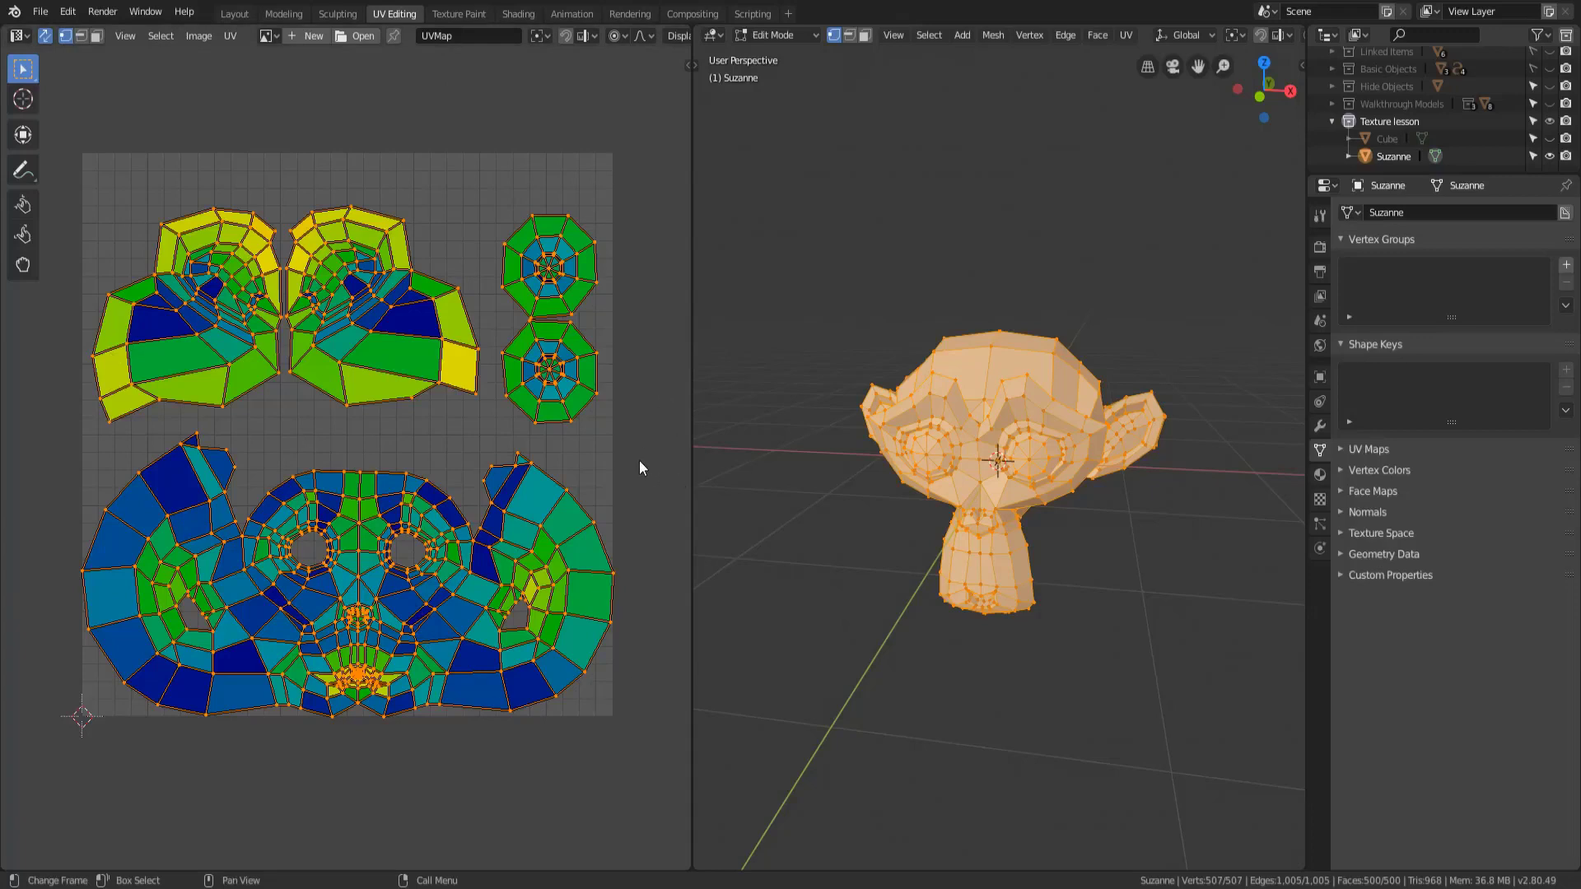
mouse_move(614, 464)
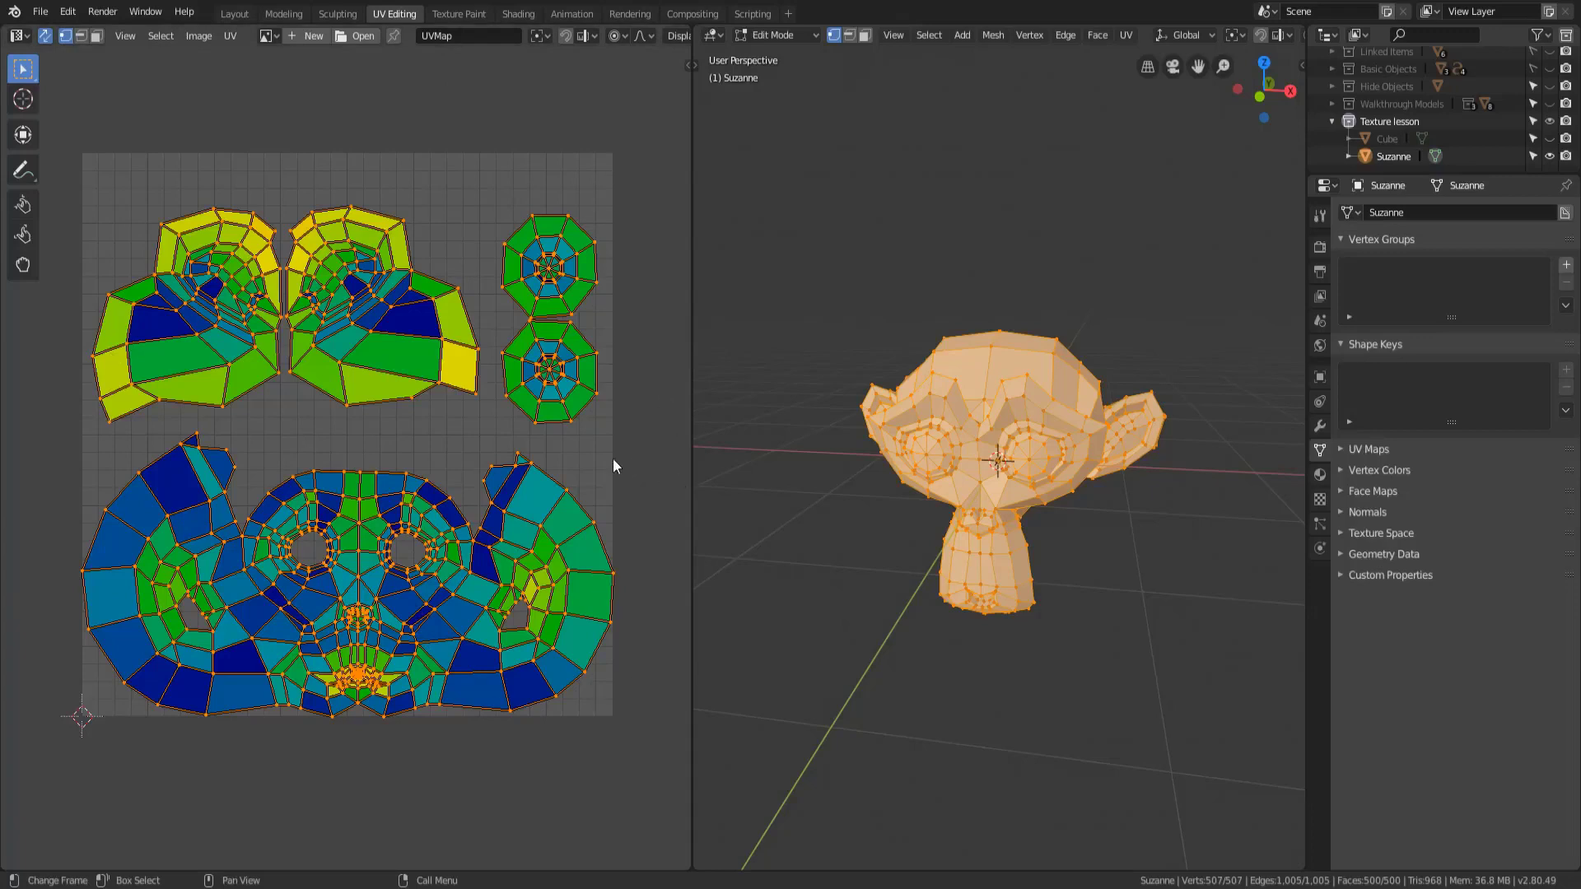
mouse_move(433, 391)
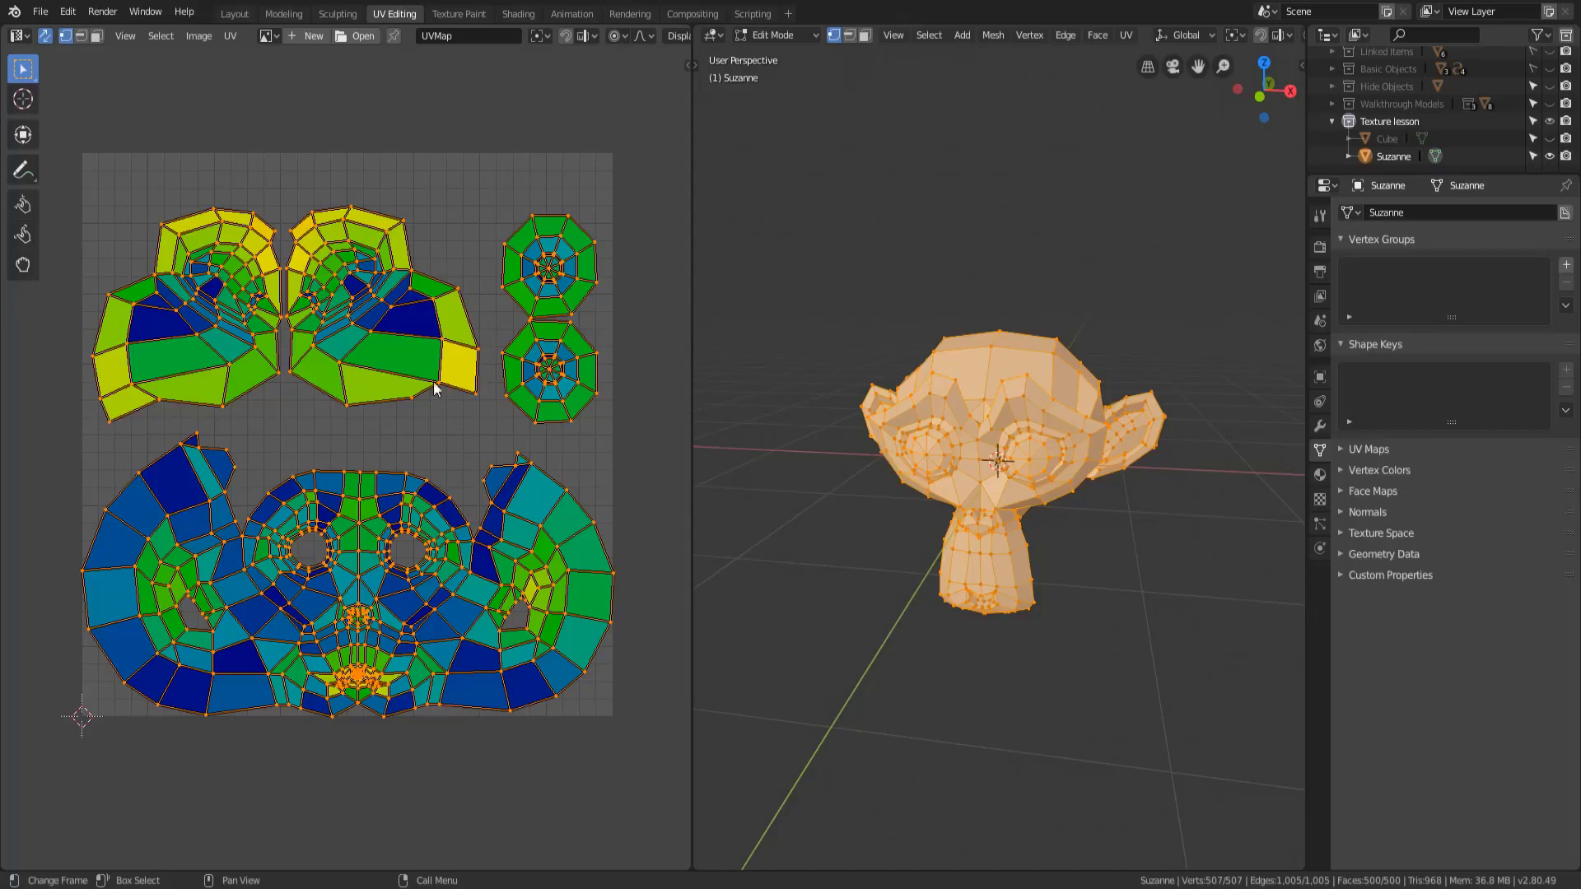
mouse_move(257, 107)
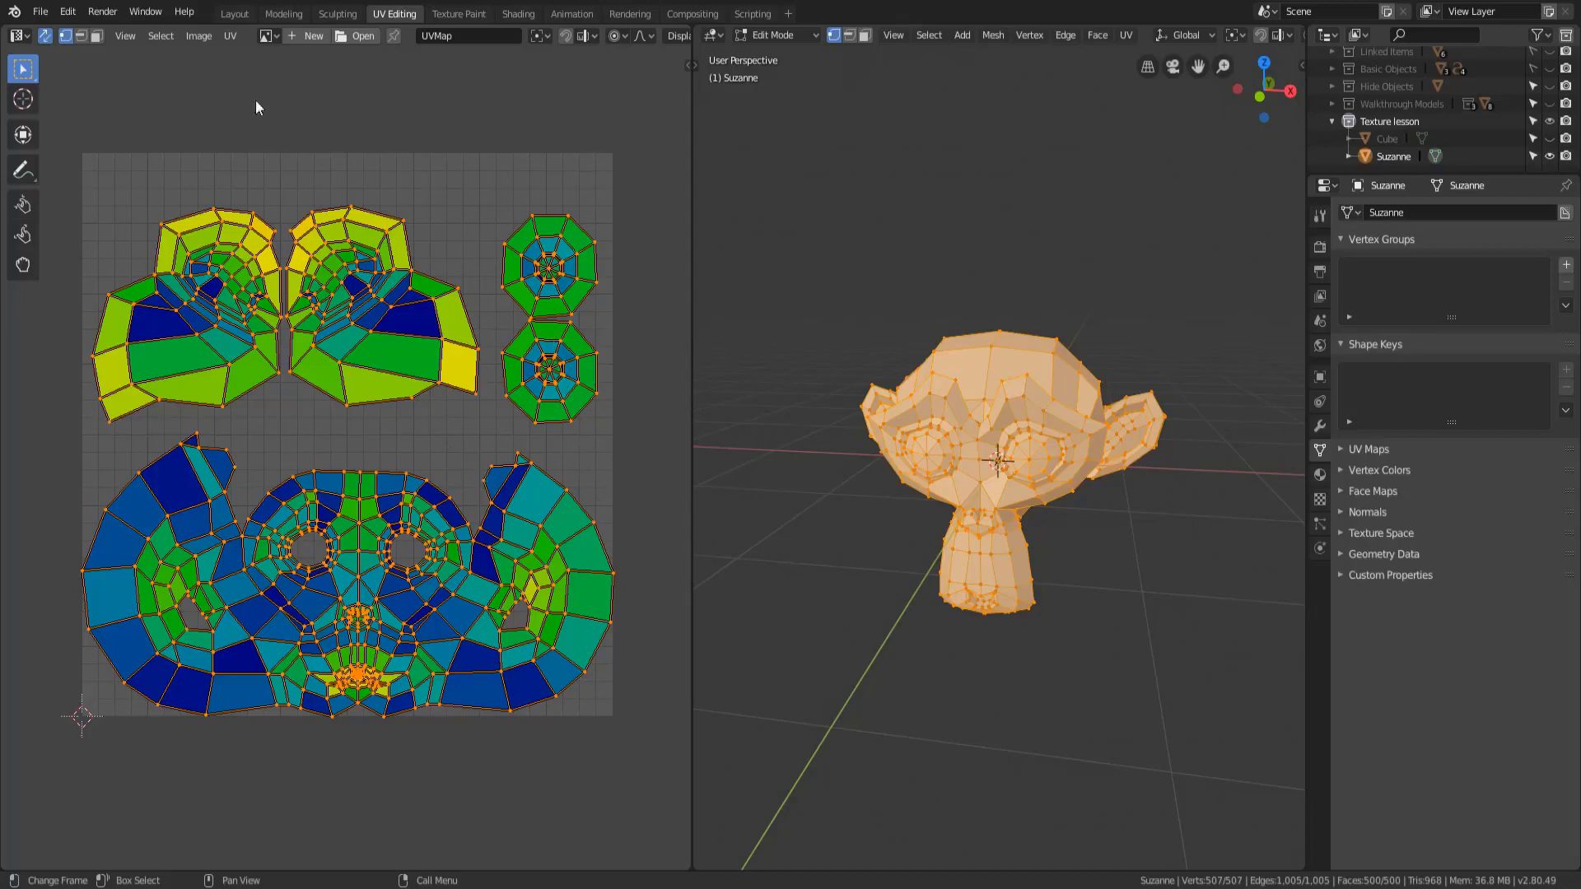
mouse_move(633, 616)
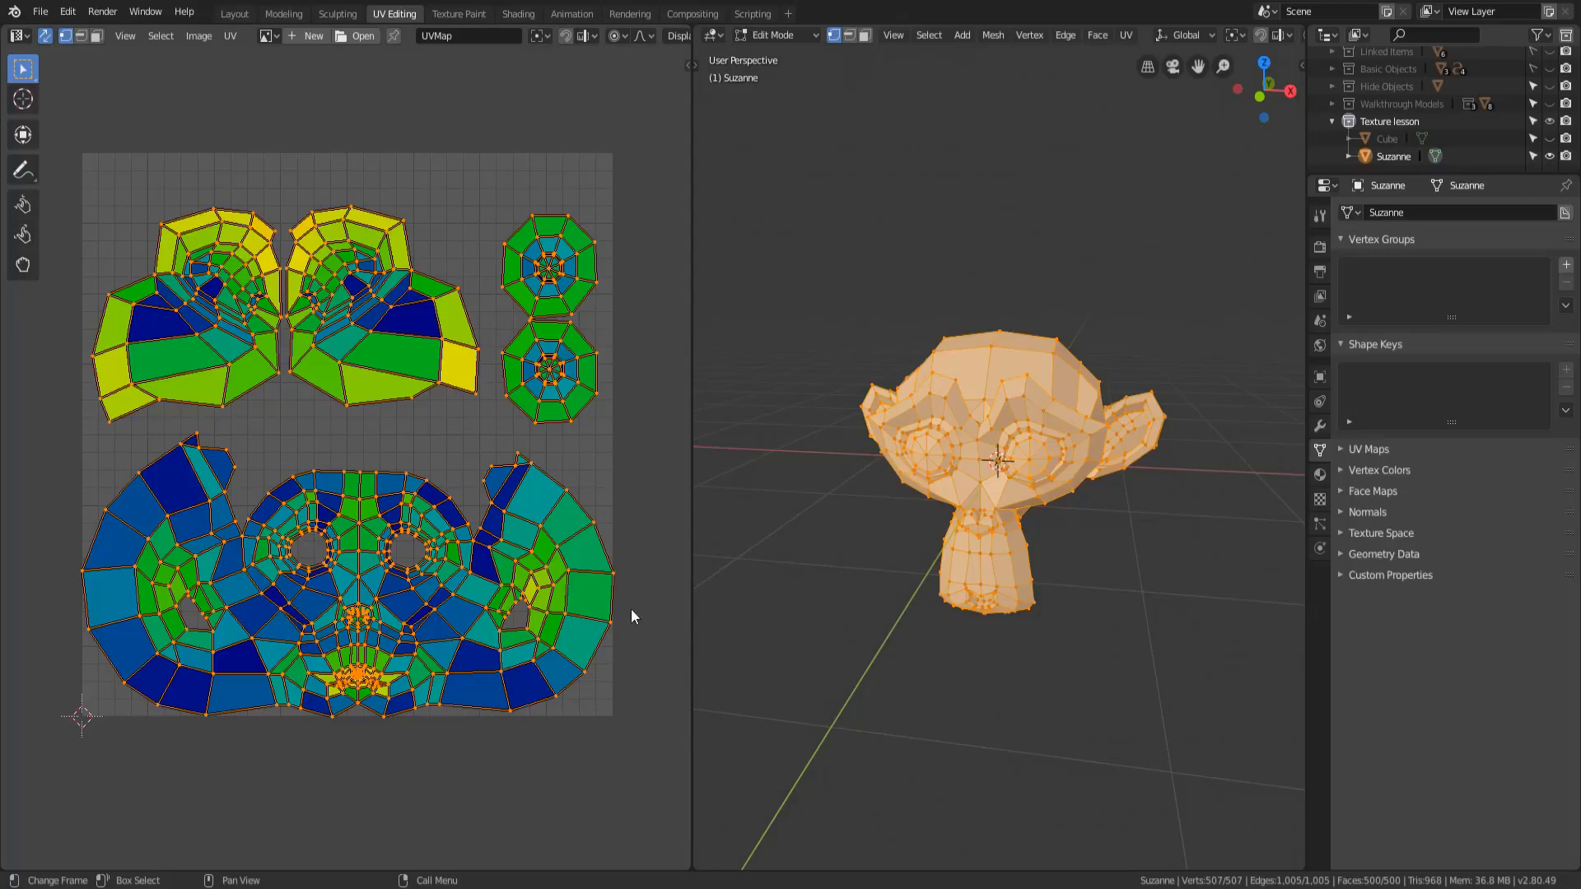
mouse_move(524, 787)
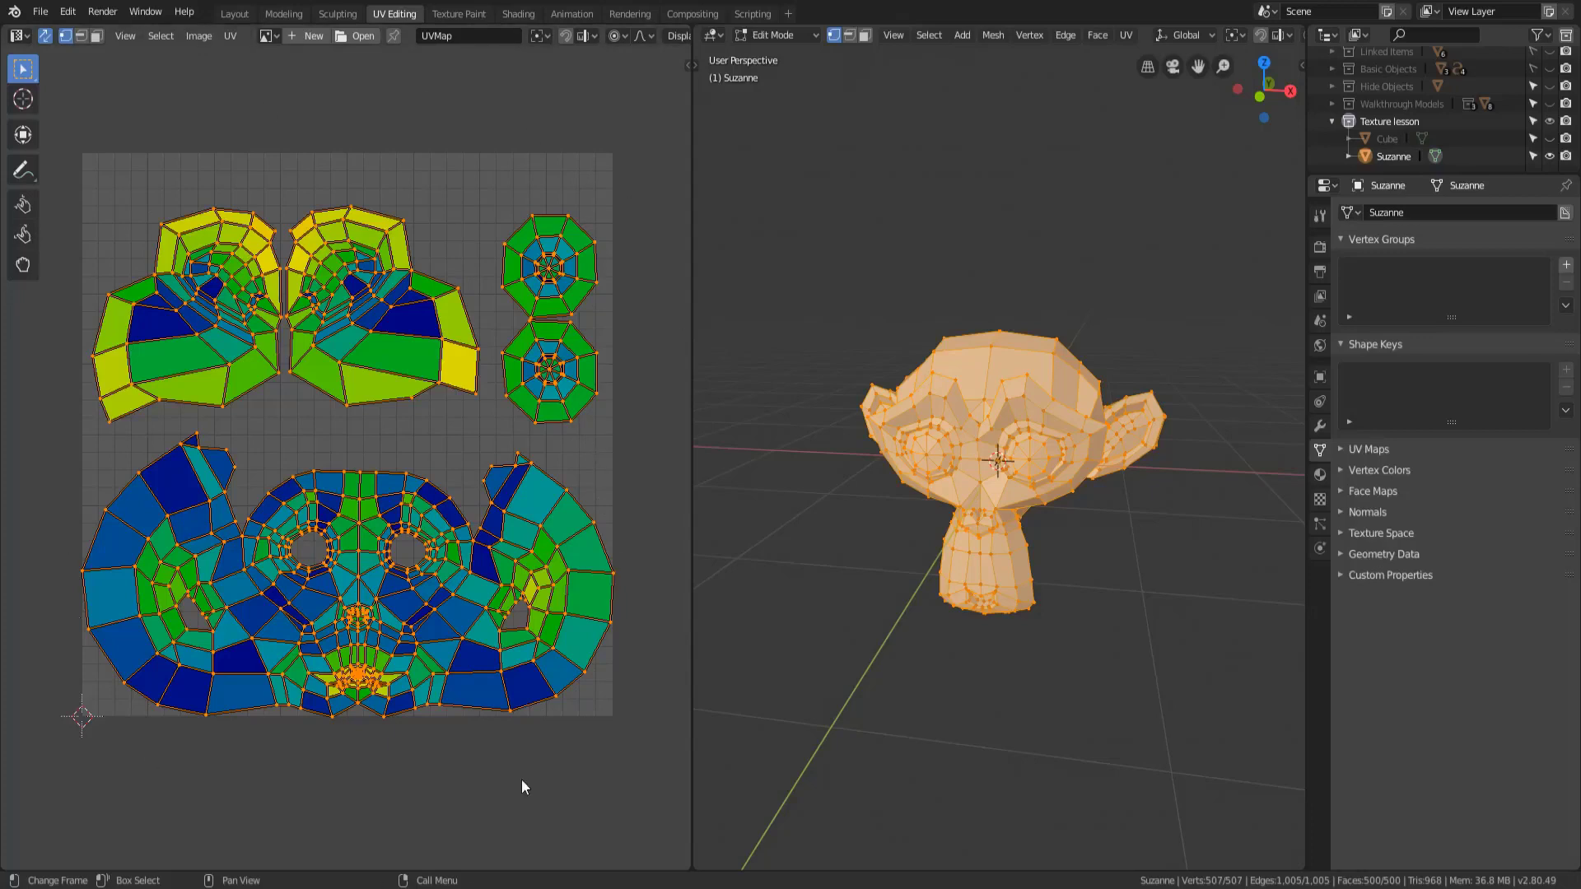
mouse_move(1380, 369)
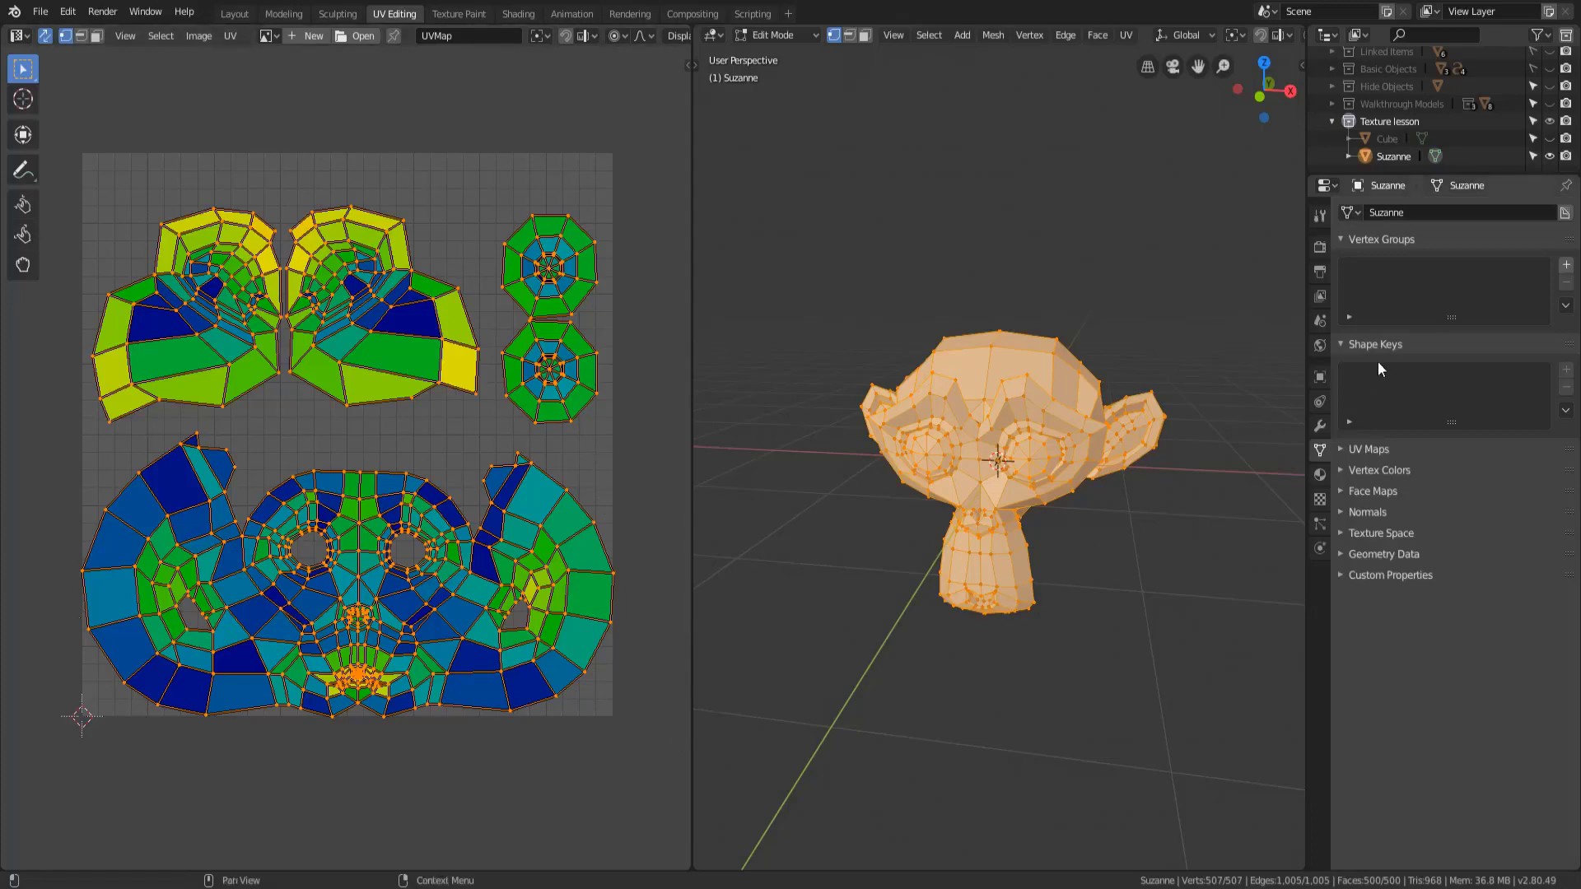
- Select Cube in the Outliner so its cross-shaped unwrap replaces Suzanne's islands
click(1386, 138)
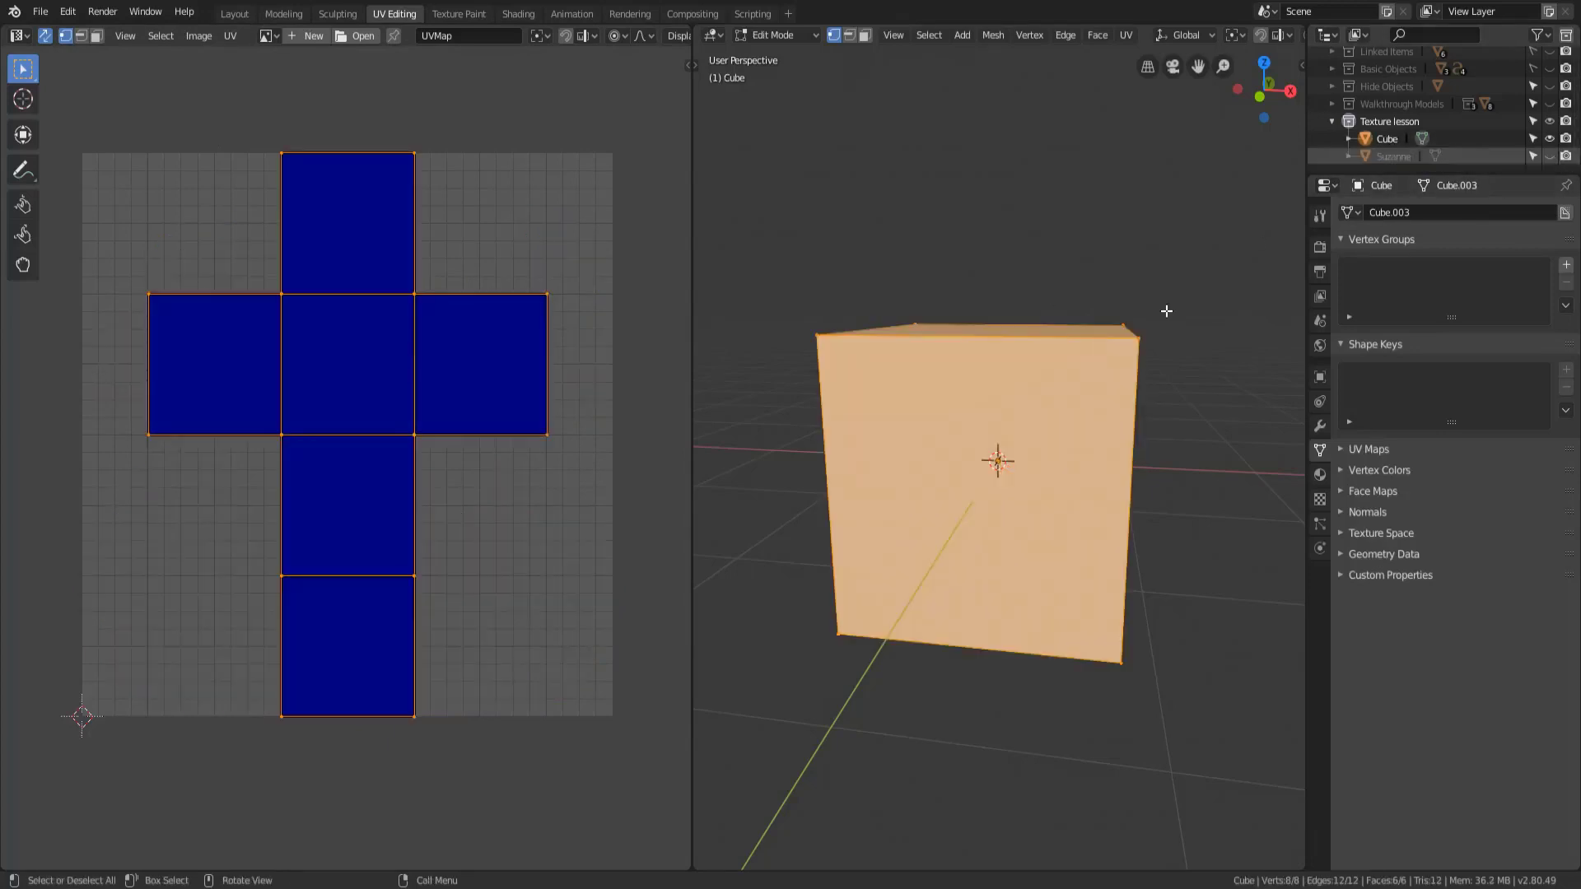
mouse_move(327, 199)
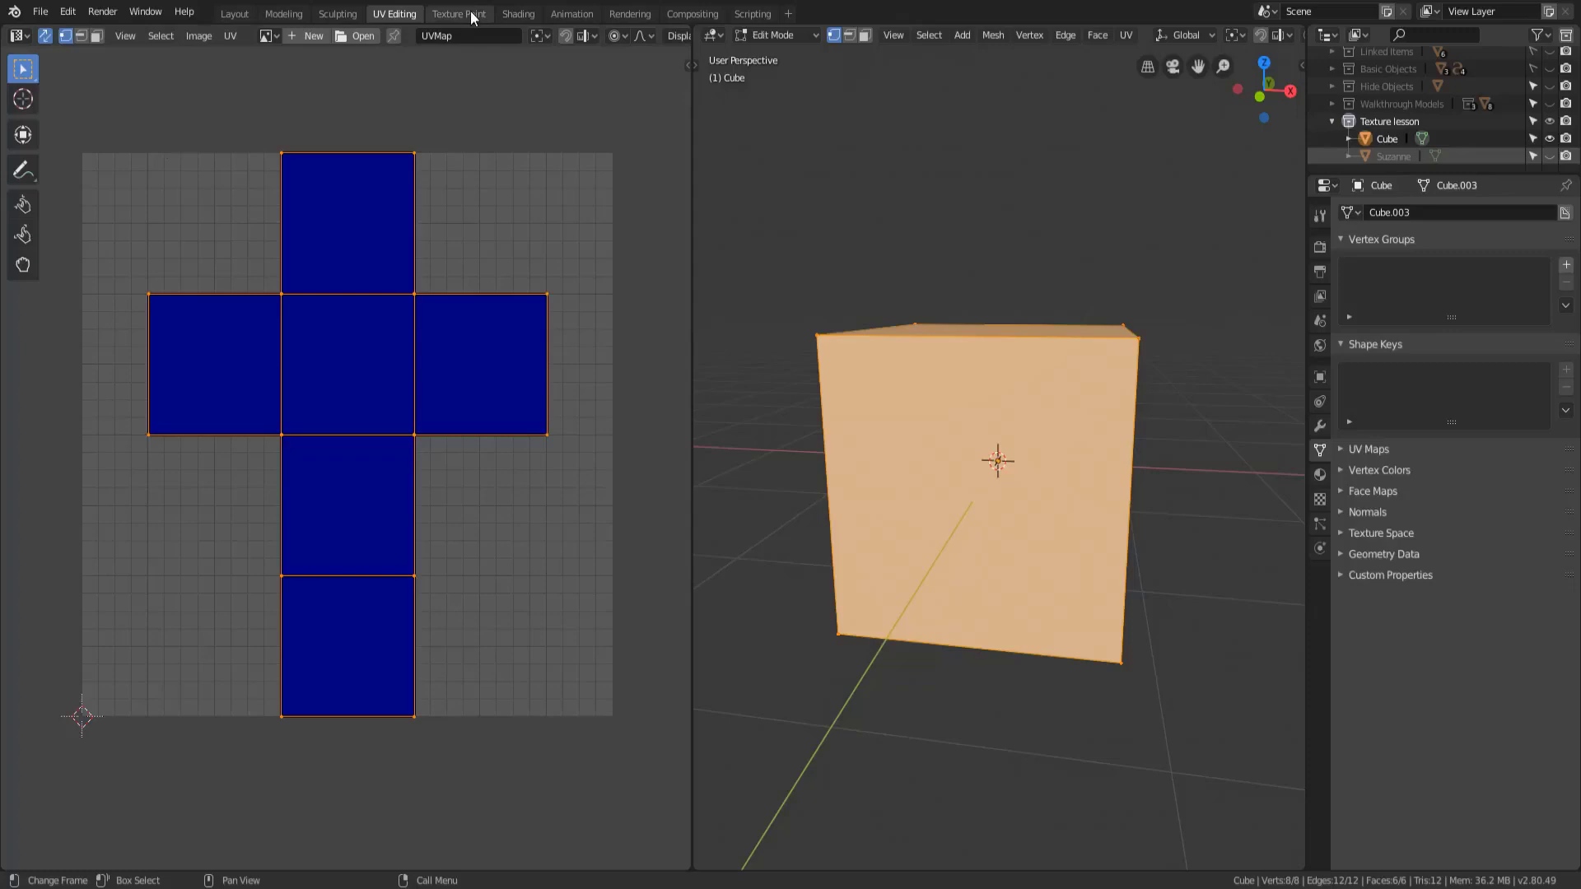
- Switch to the Texture Paint workspace showing the untextured magenta cube and its UV layout
click(458, 13)
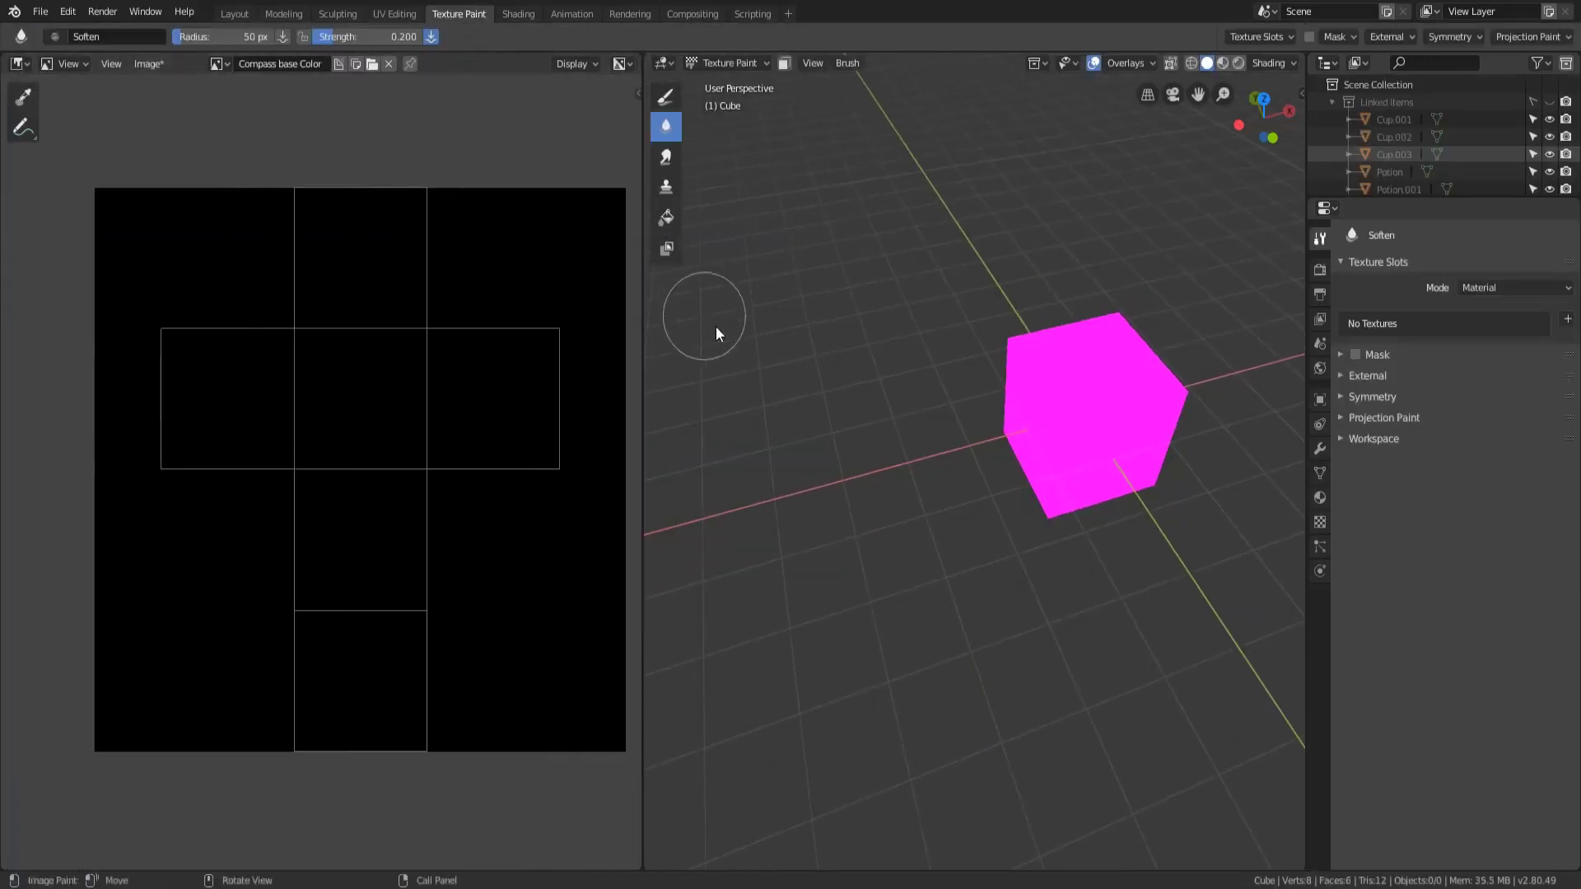
mouse_move(902, 257)
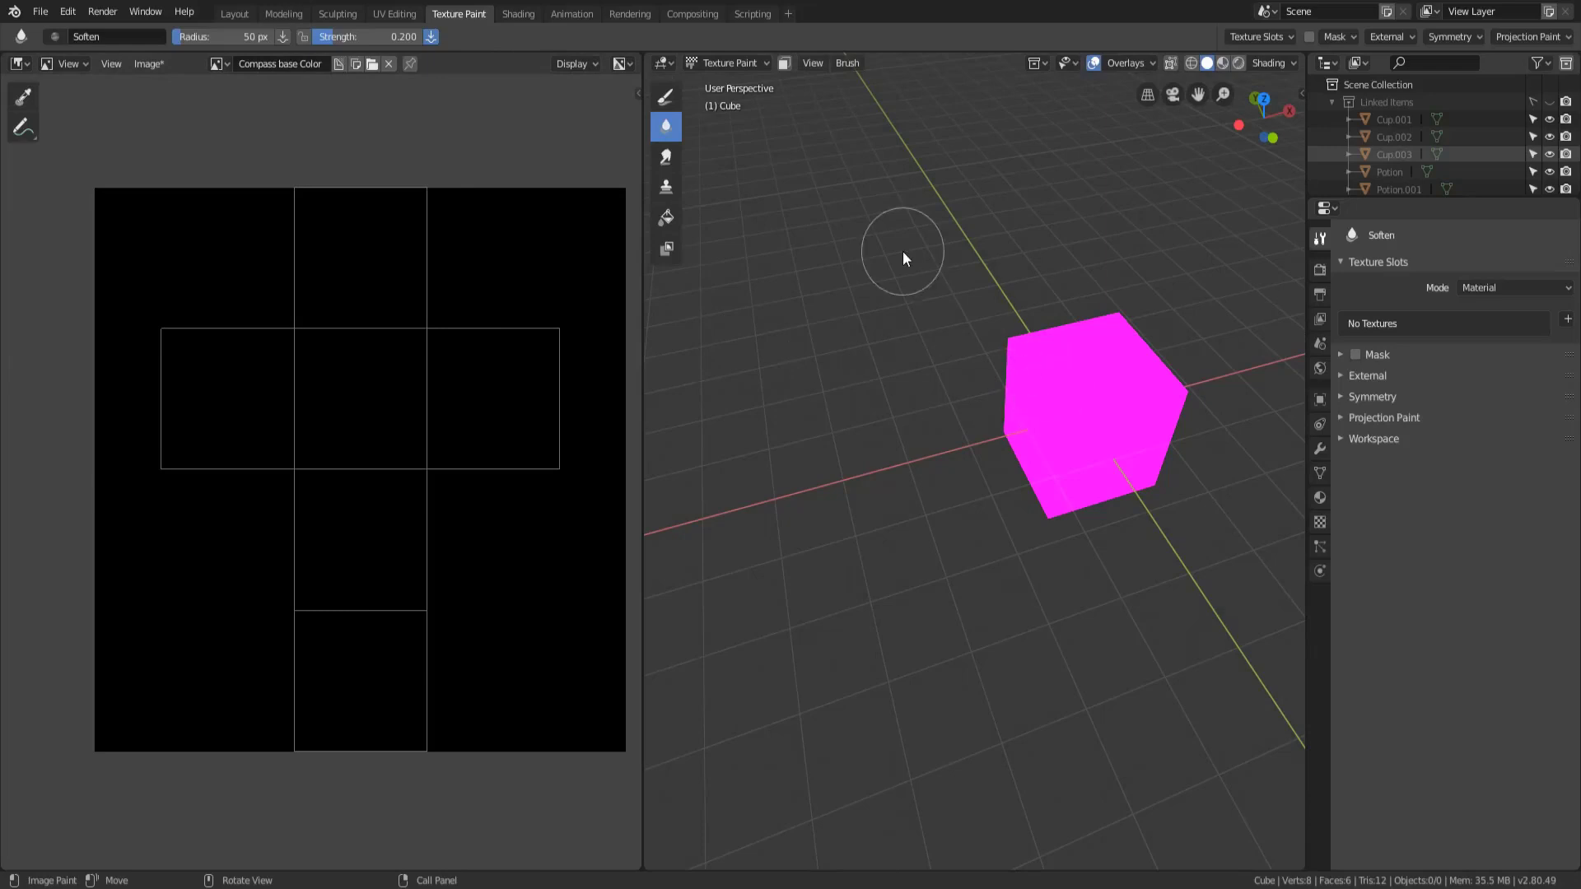
mouse_move(1117, 303)
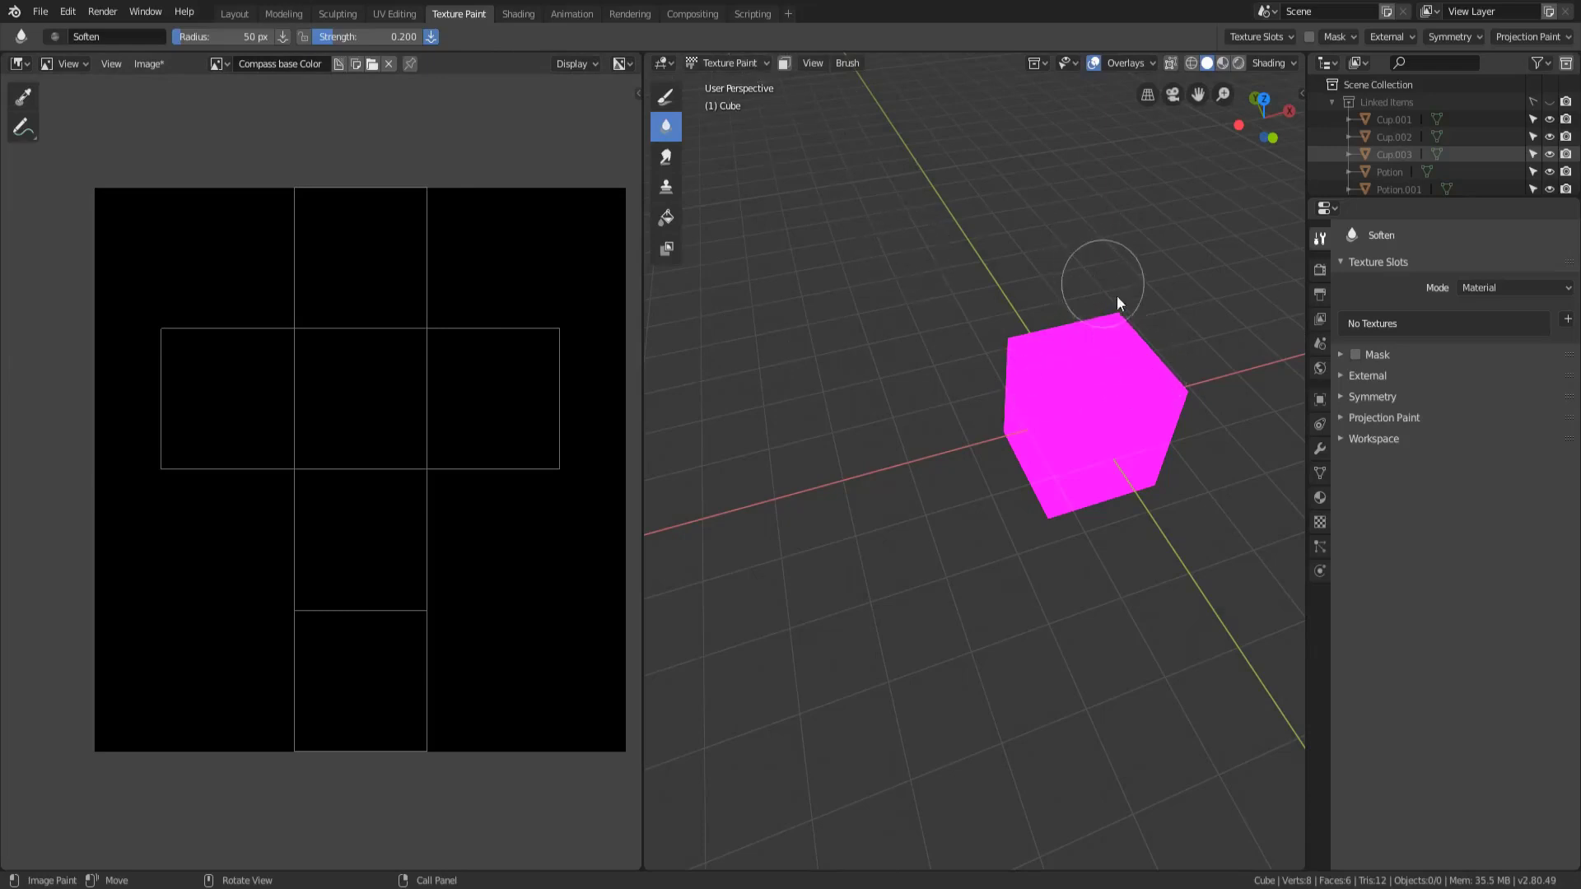
click(16, 64)
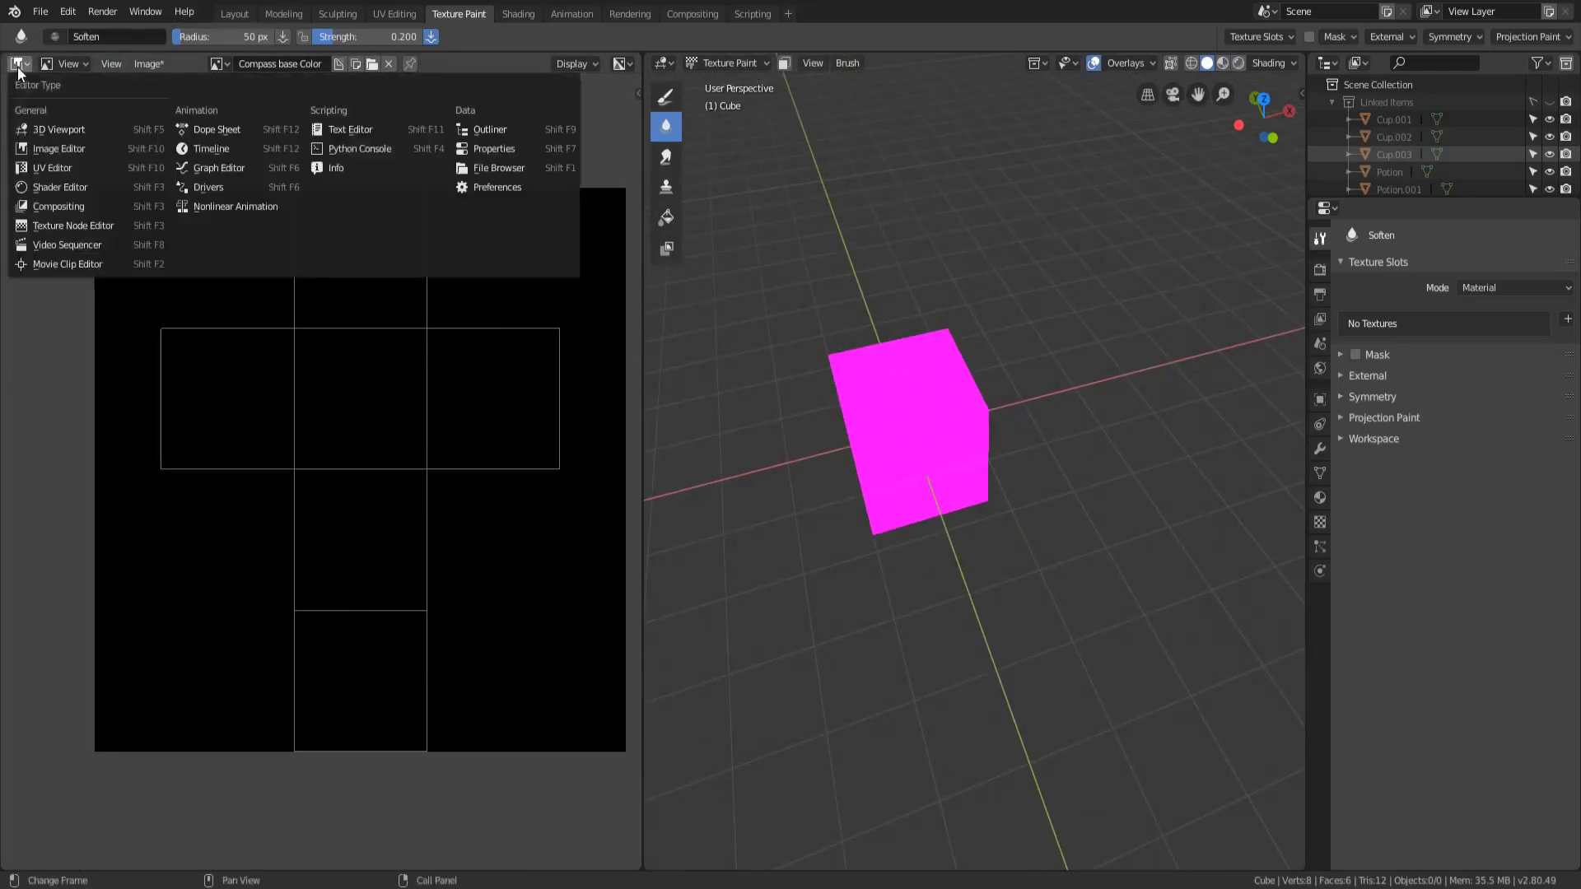
mouse_move(57, 148)
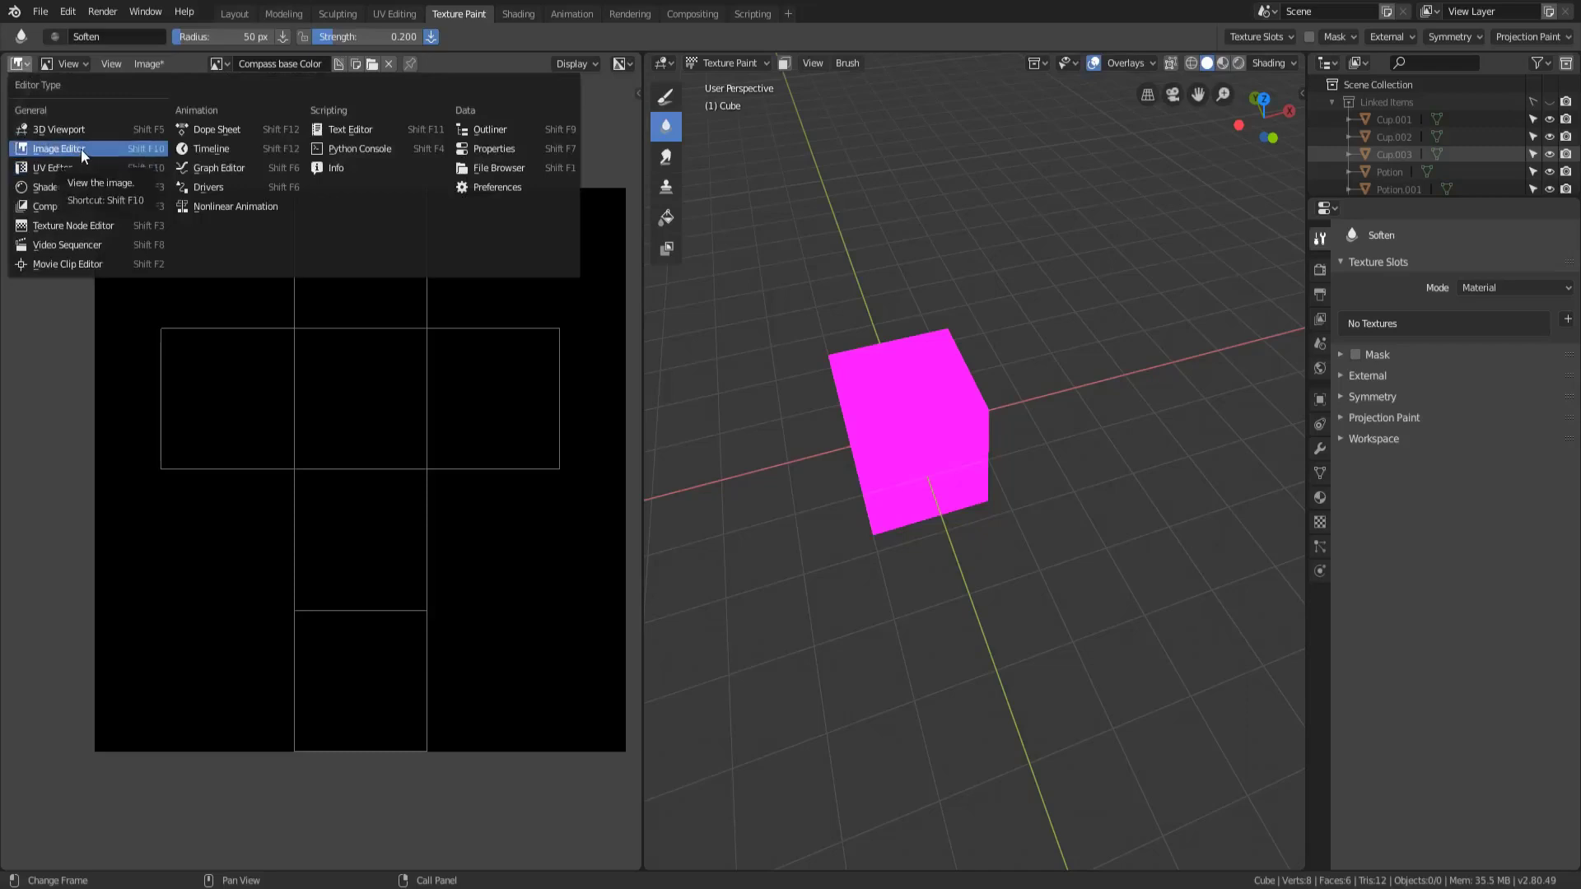
mouse_move(53, 168)
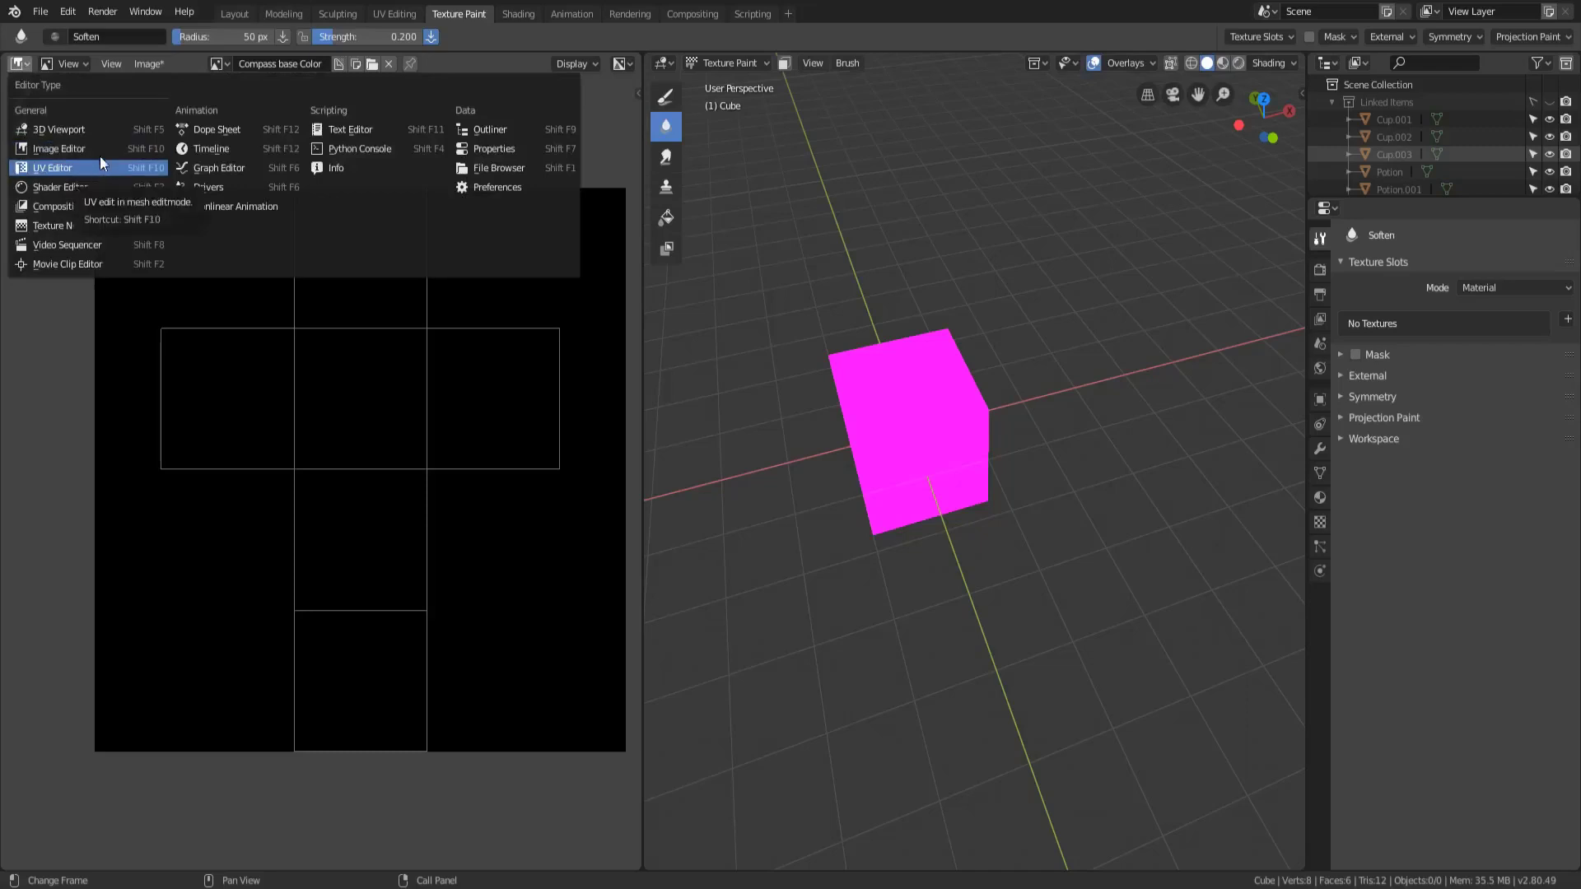
mouse_move(97, 173)
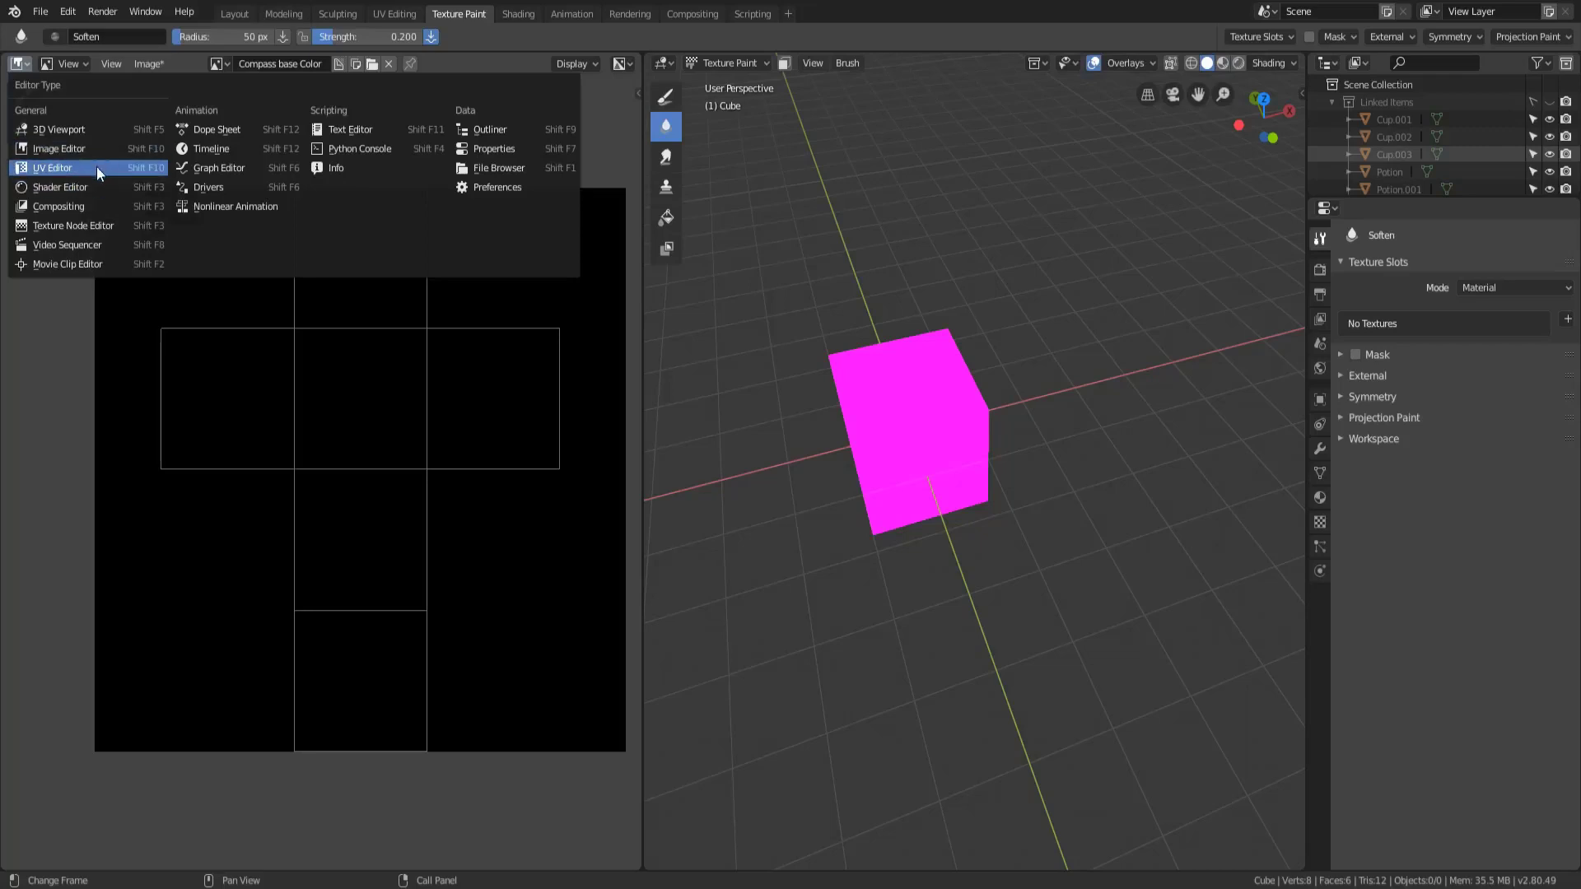
click(53, 168)
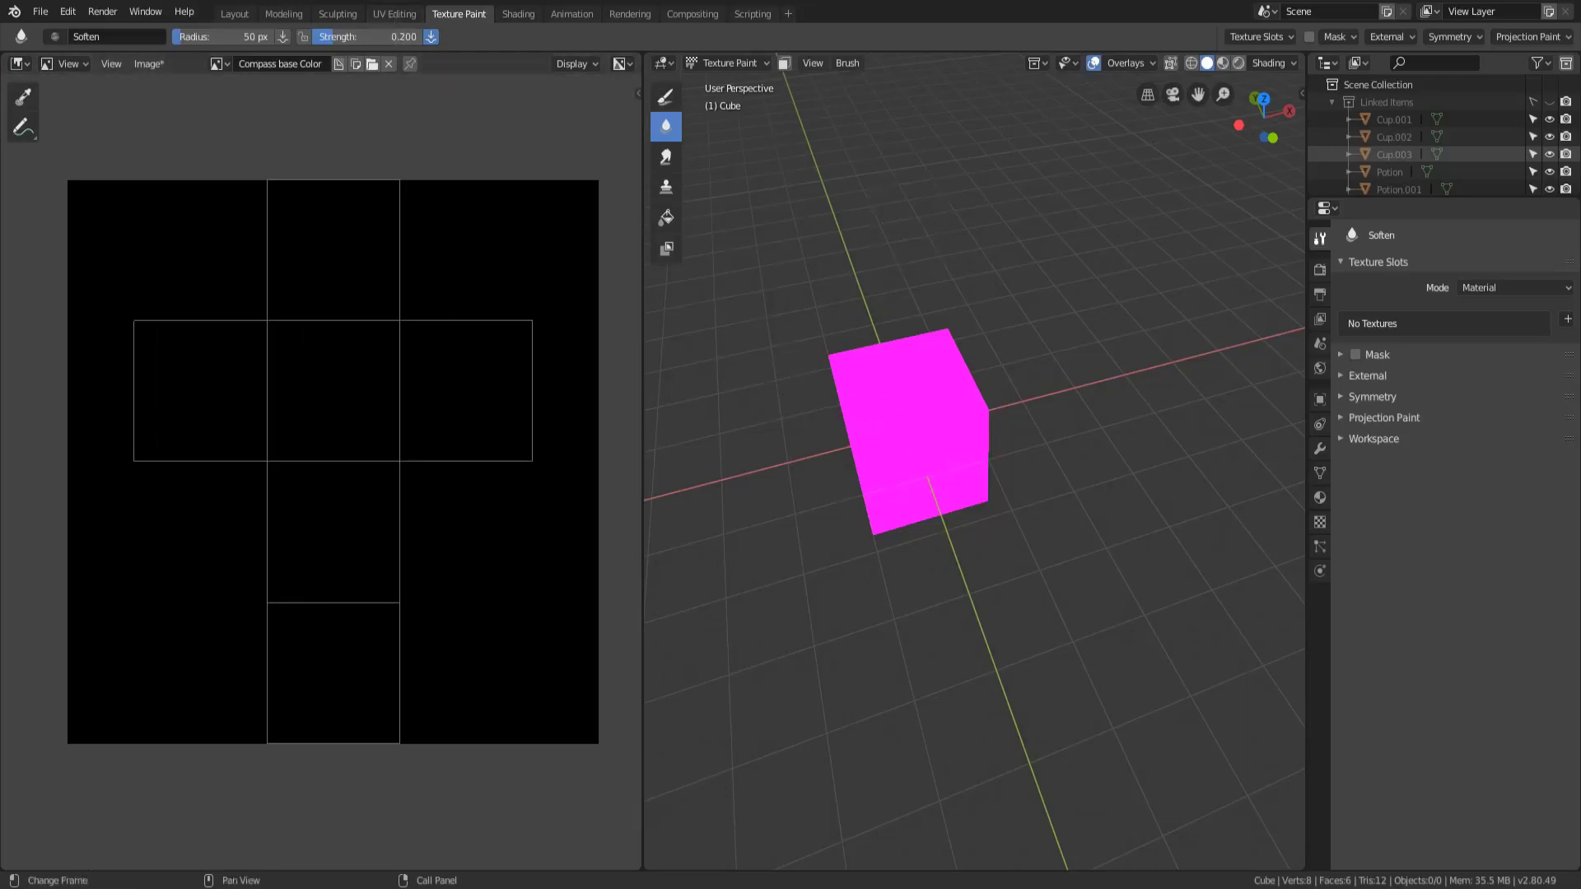
click(393, 13)
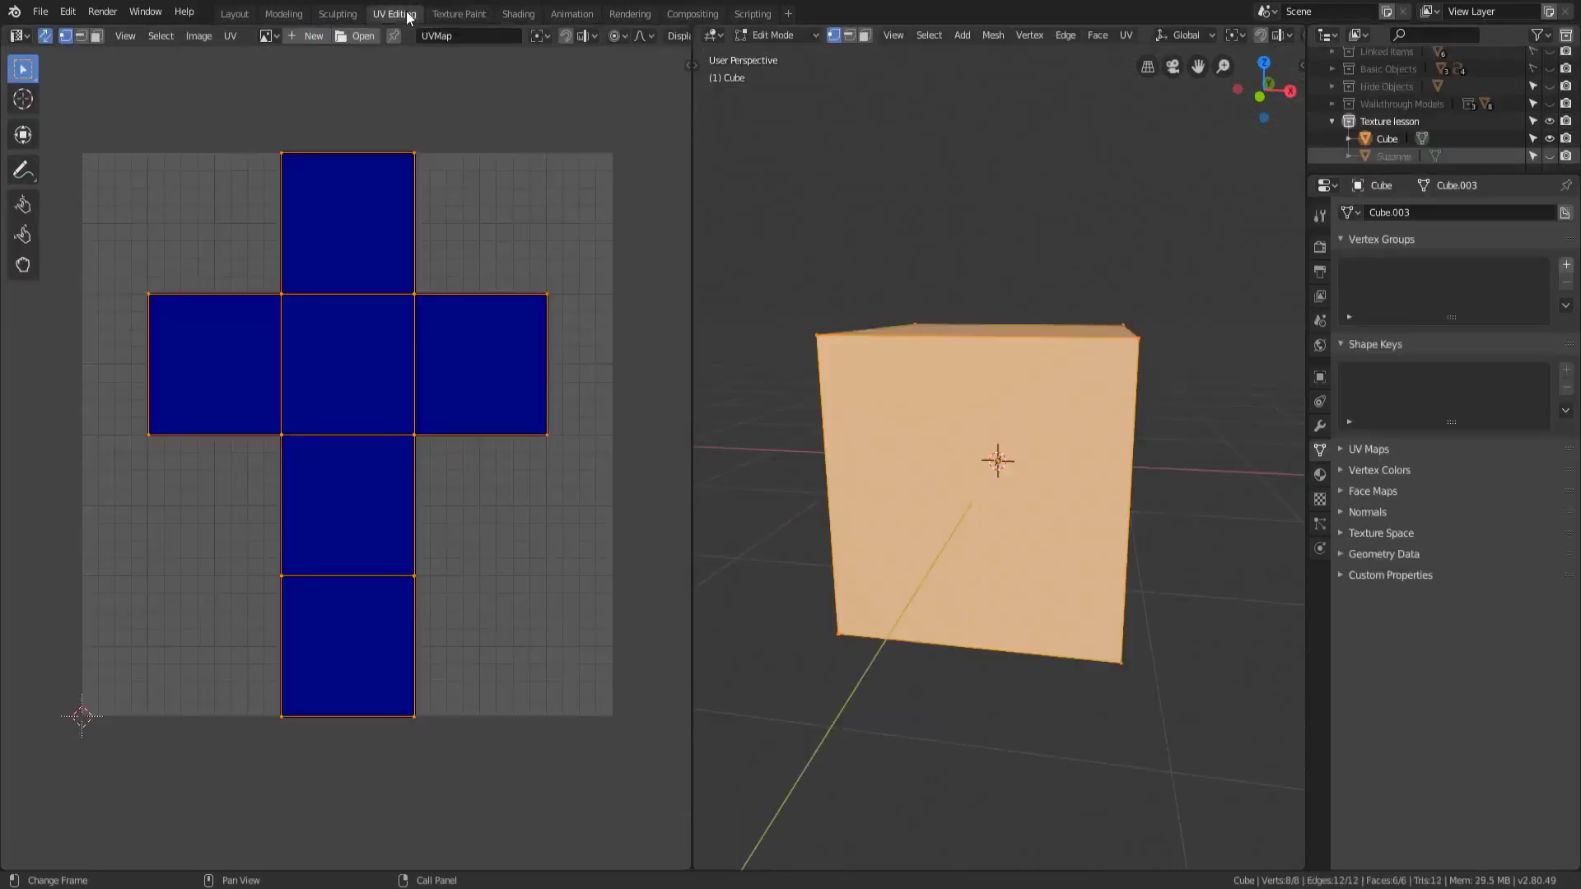
click(458, 13)
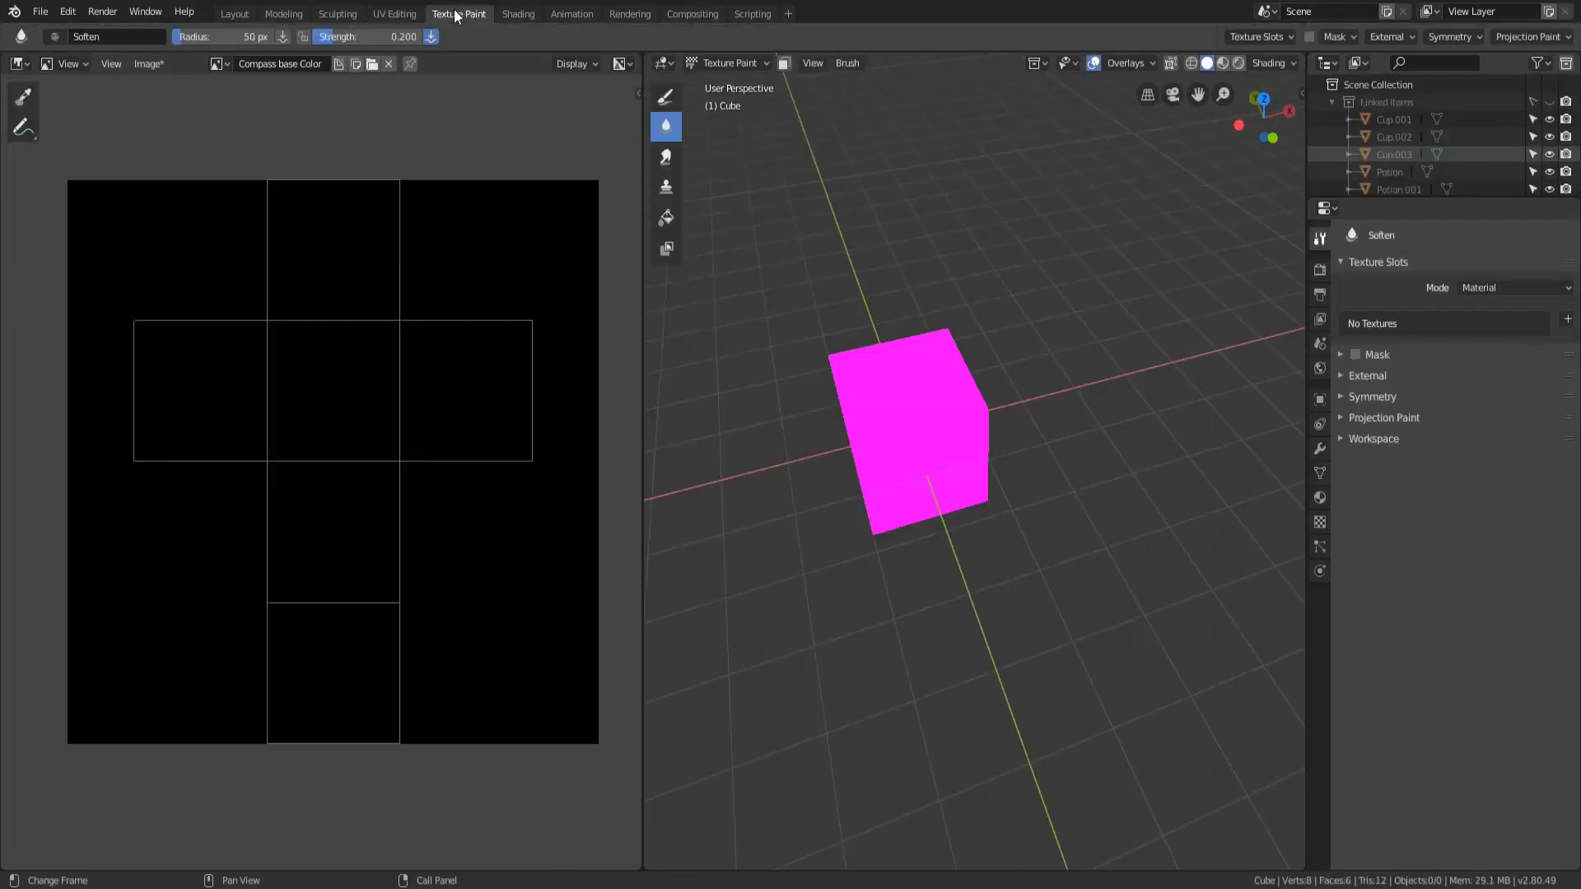
click(728, 63)
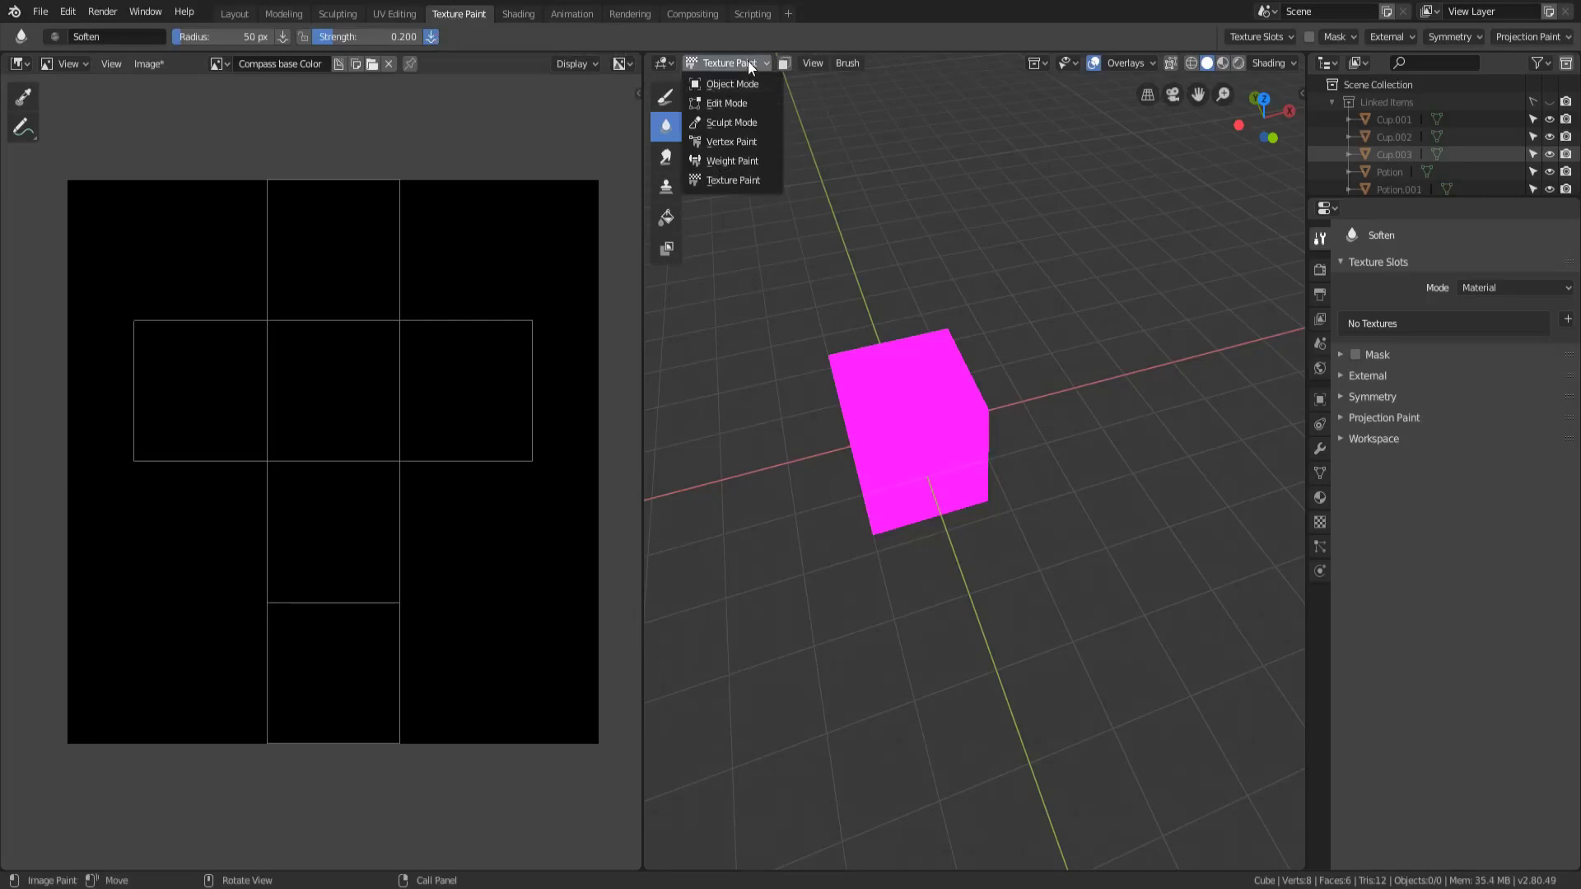
mouse_move(730, 122)
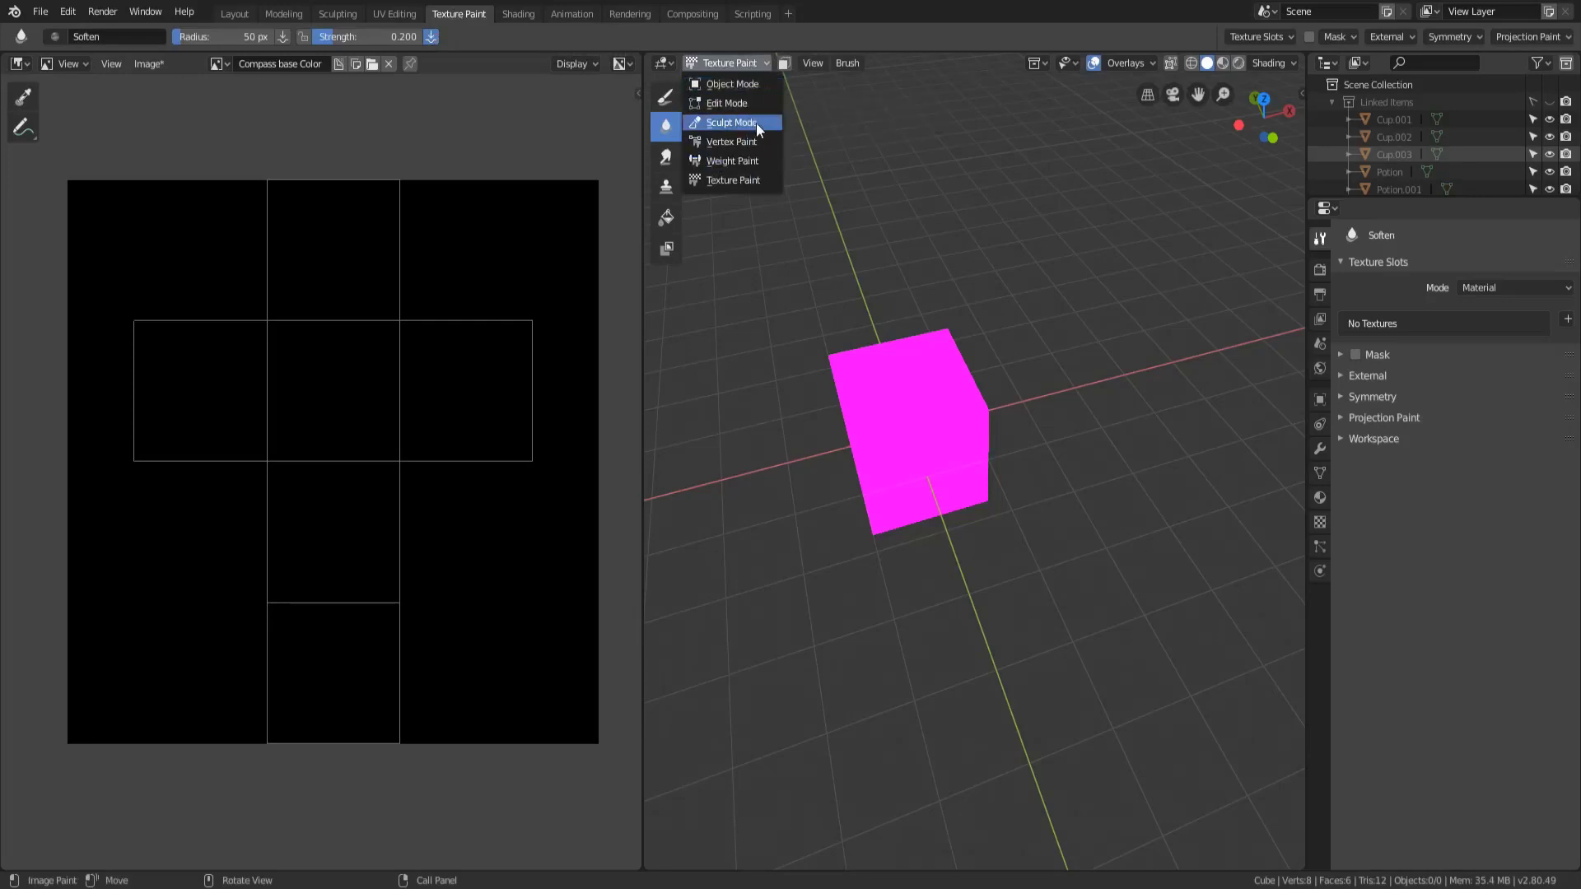
click(727, 102)
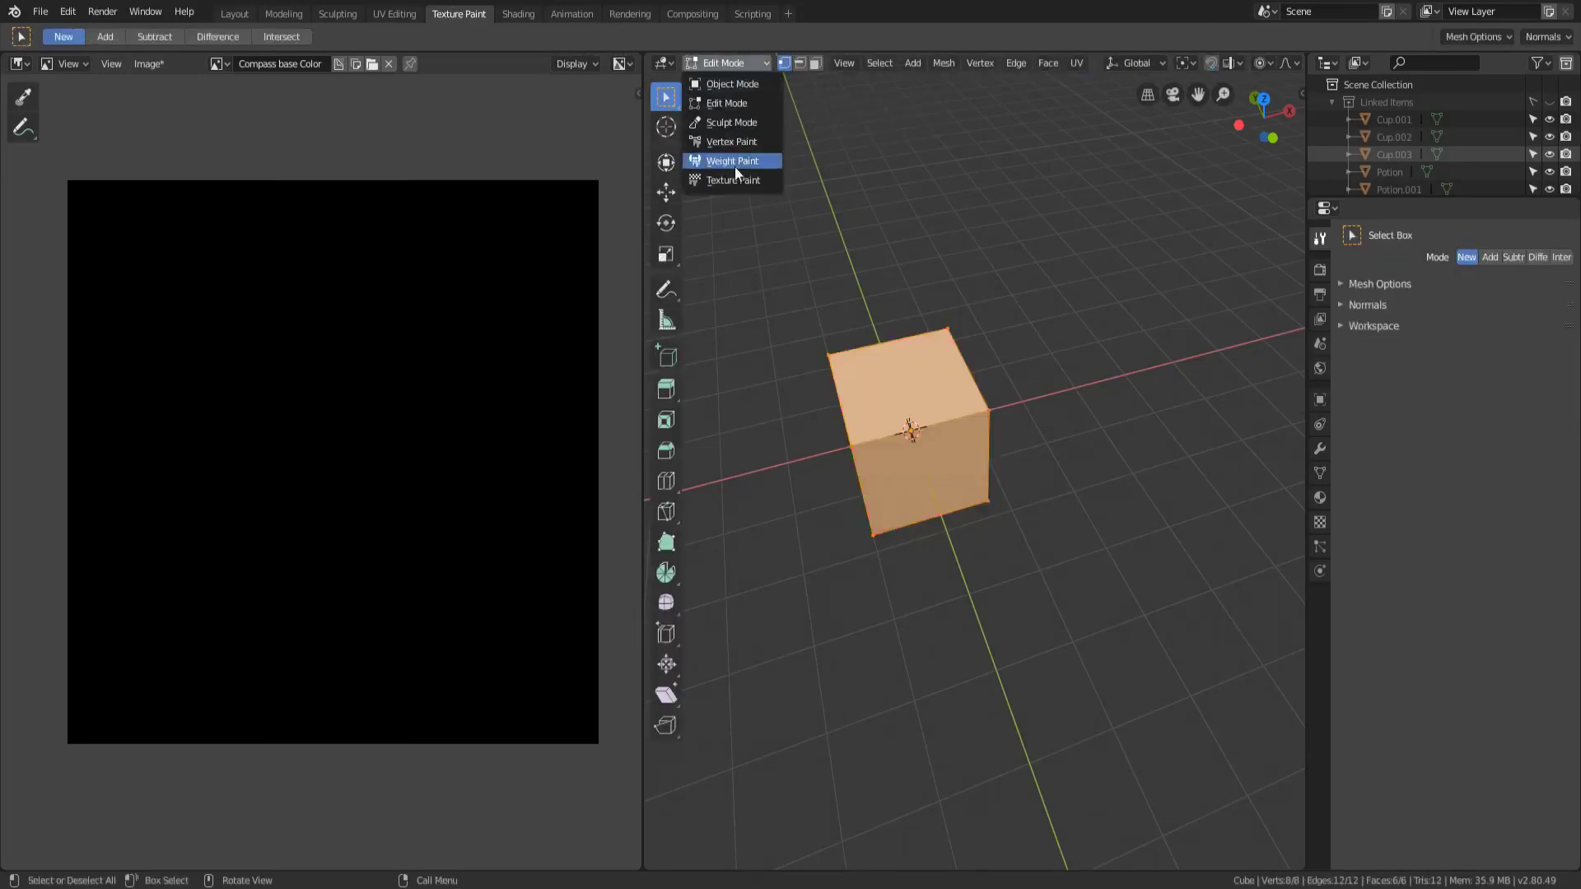
click(732, 179)
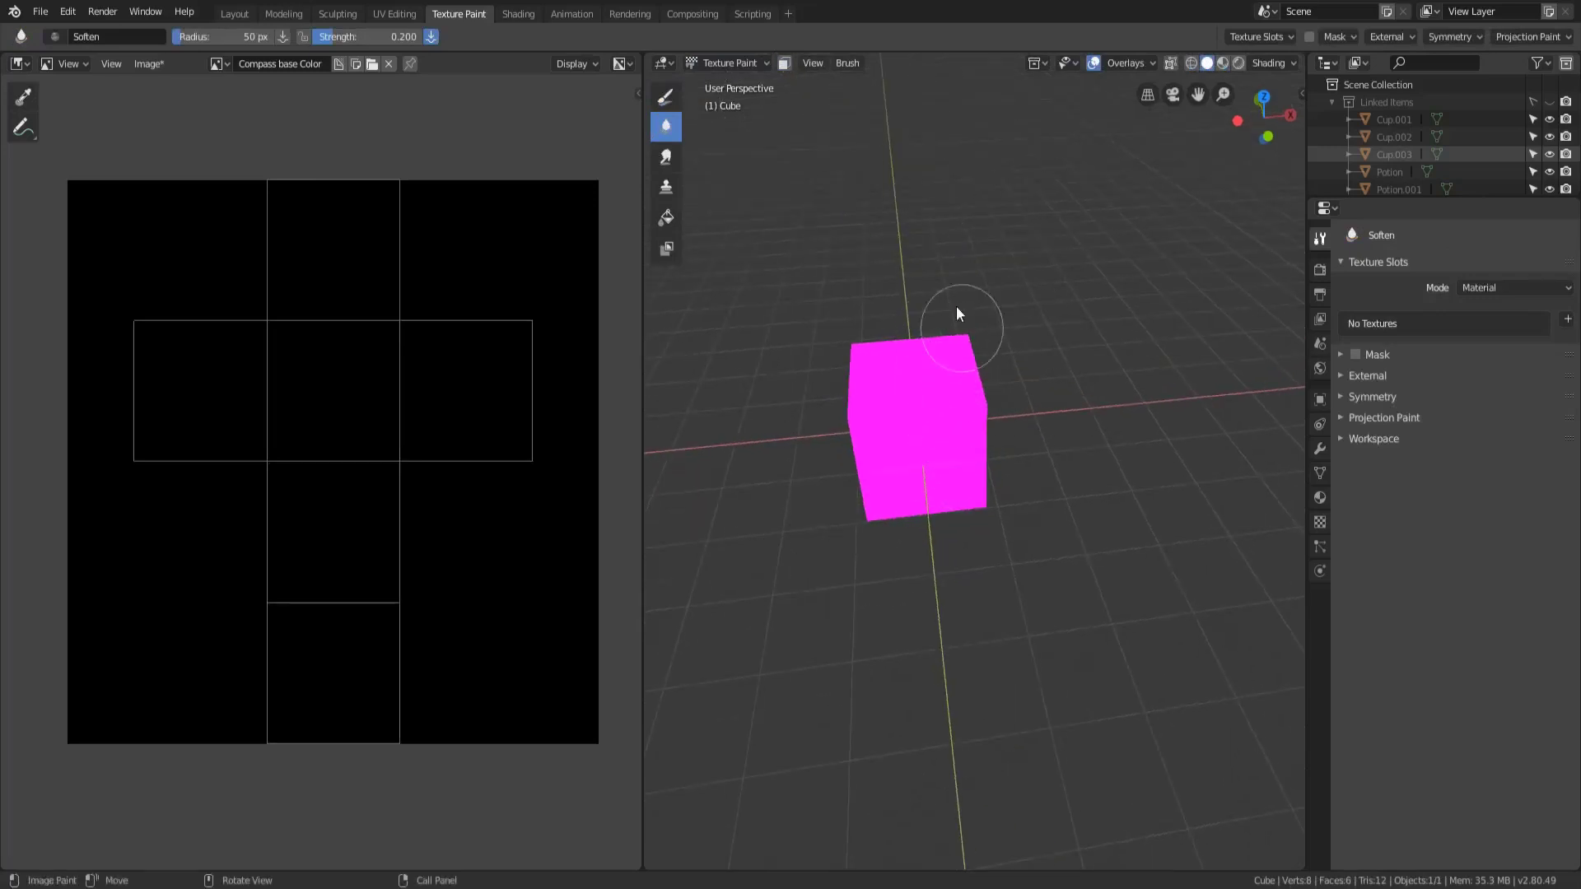
mouse_move(937, 338)
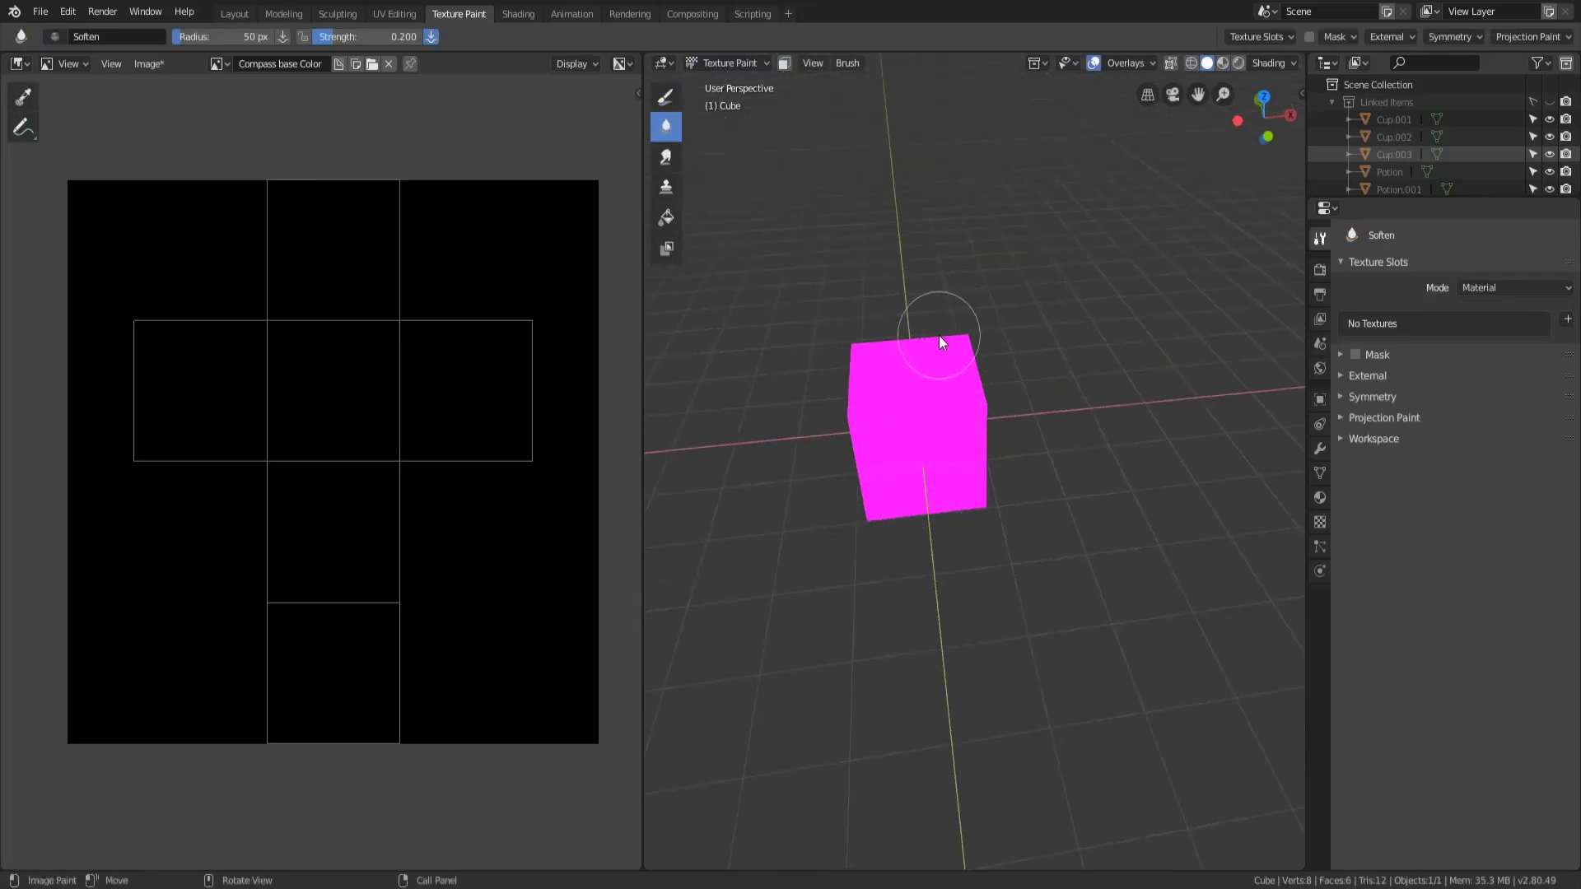
mouse_move(953, 350)
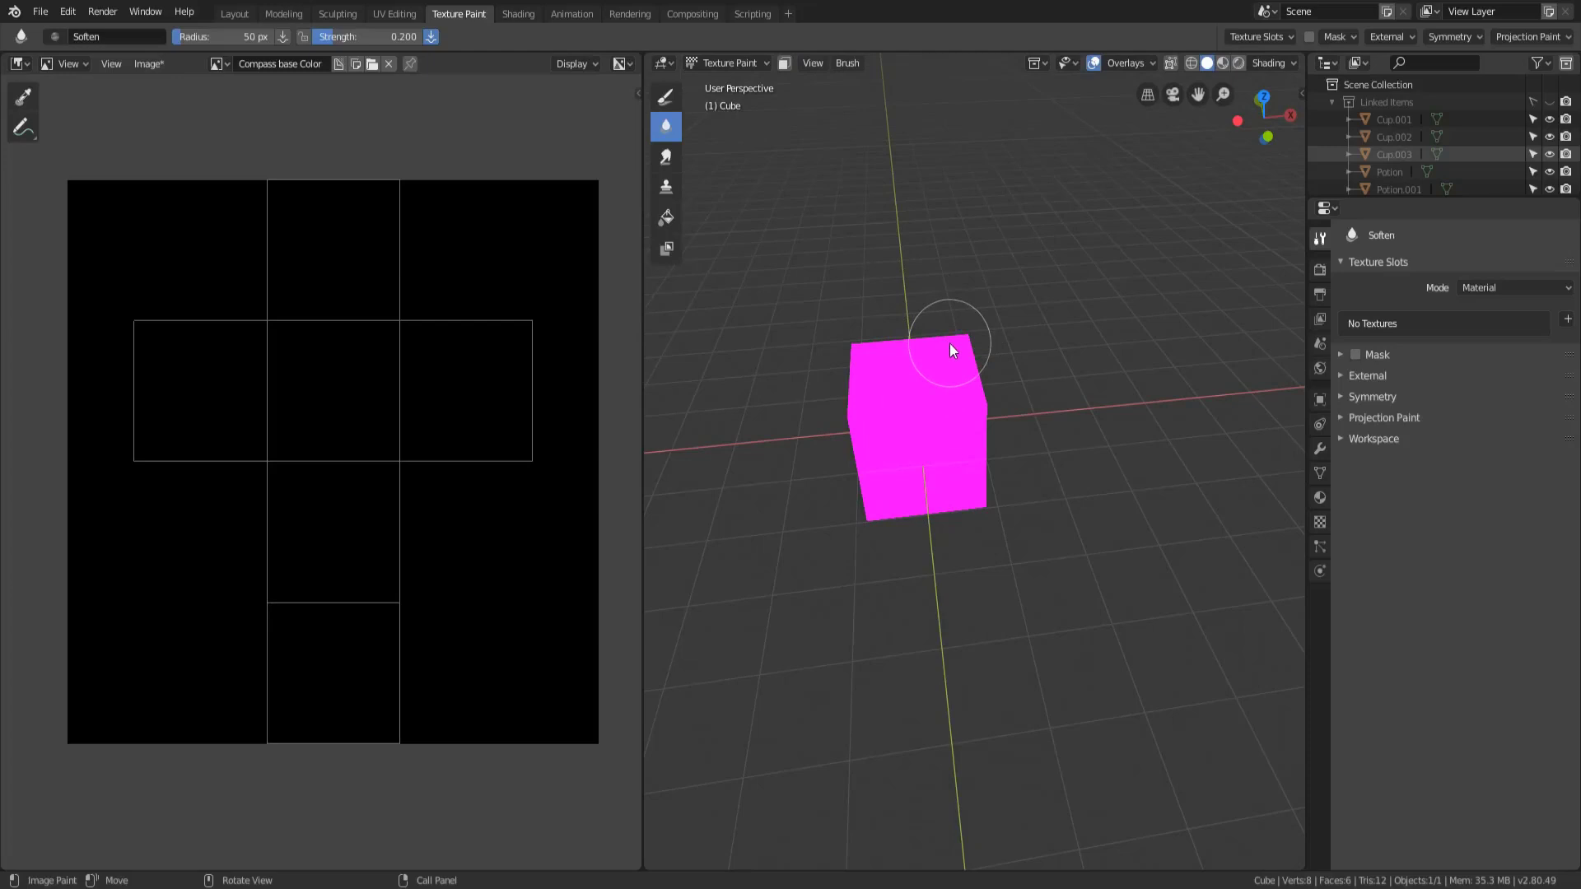
- Return to the UV Editing workspace with the cube's cross-shaped unwrap in Edit Mode
click(394, 13)
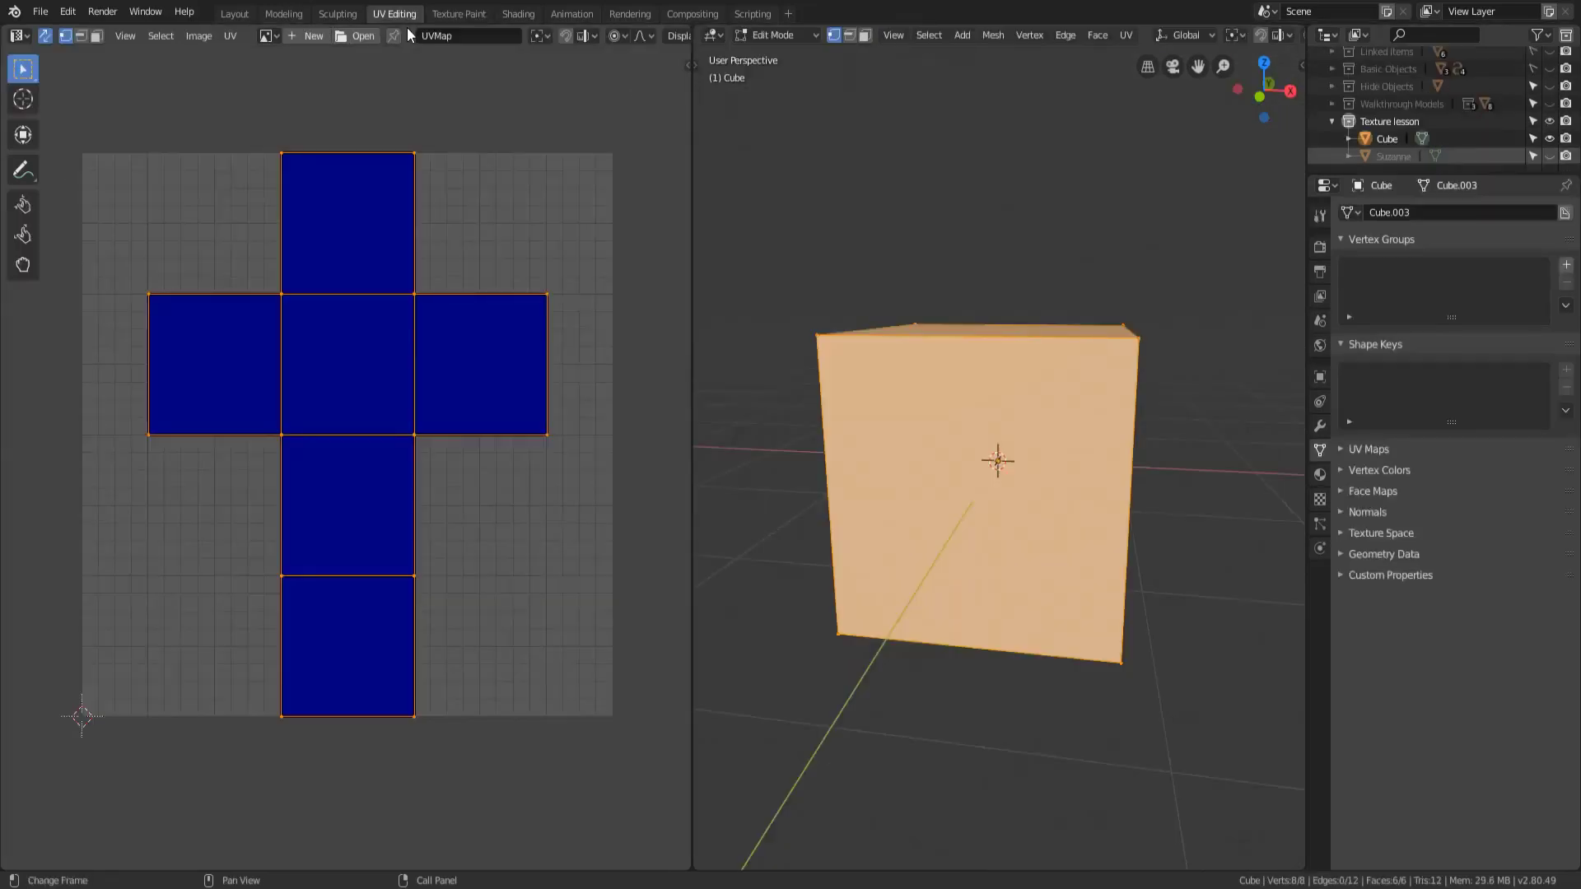